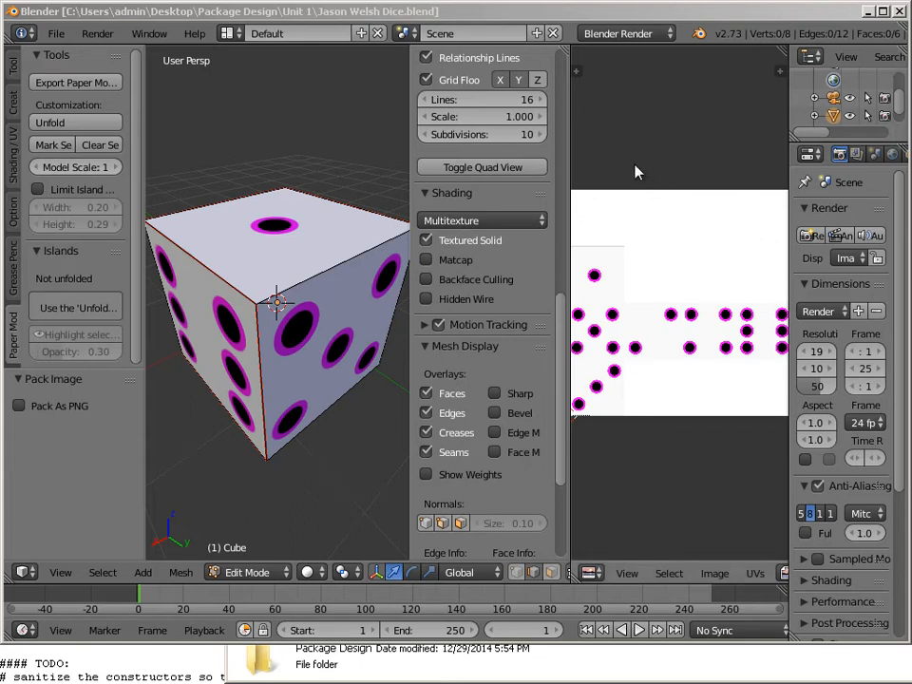
pyautogui.moveTo(565, 190)
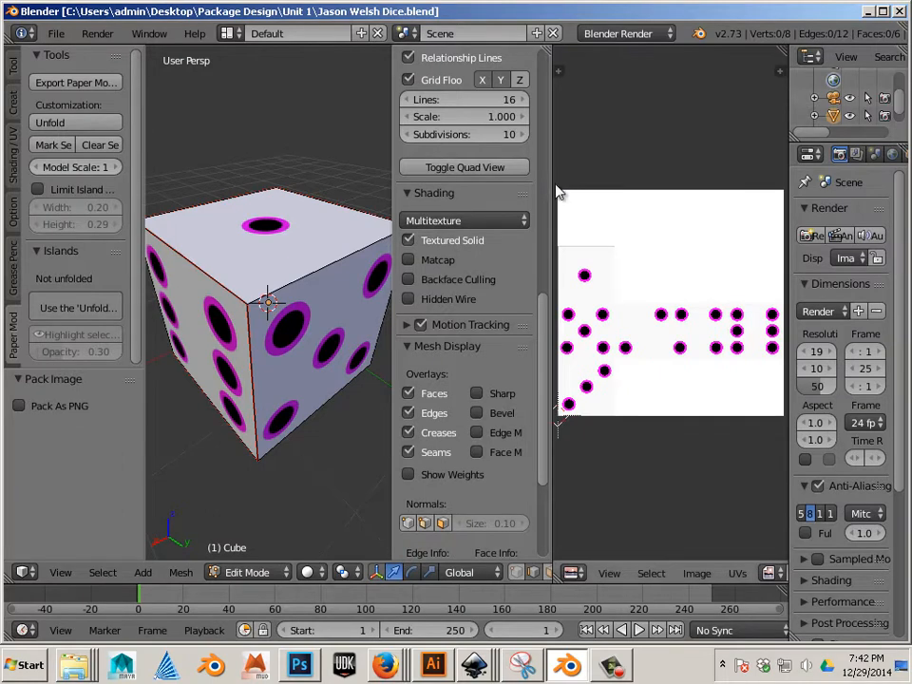
pyautogui.moveTo(342, 195)
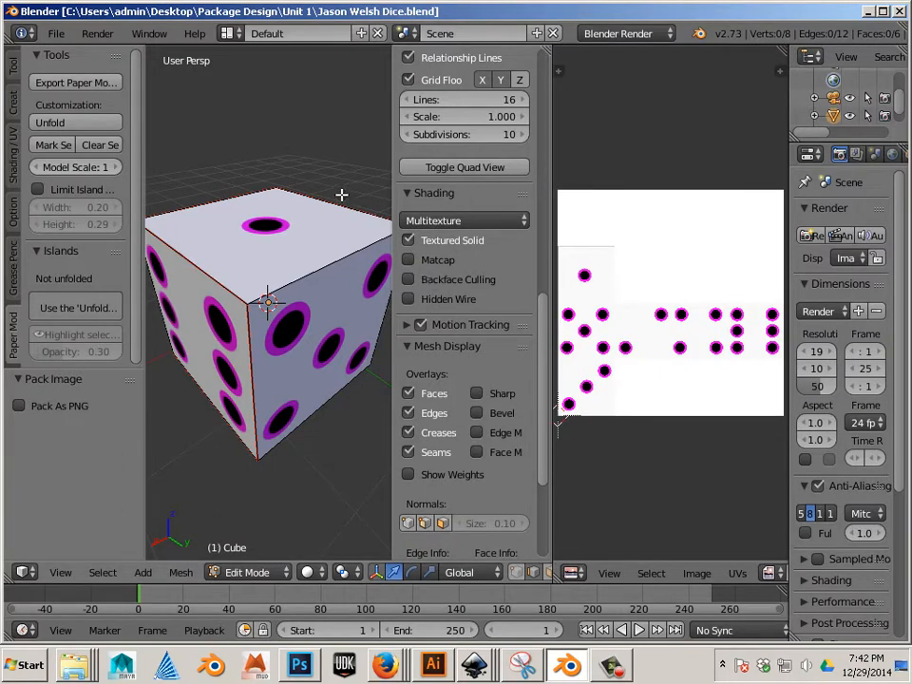
pyautogui.moveTo(245, 269)
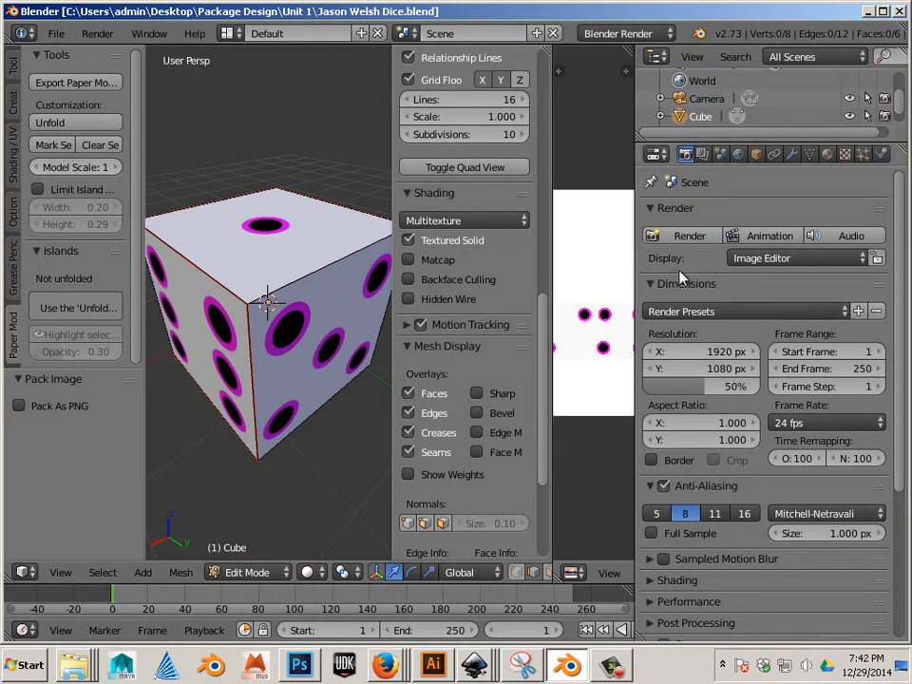
pyautogui.moveTo(220, 81)
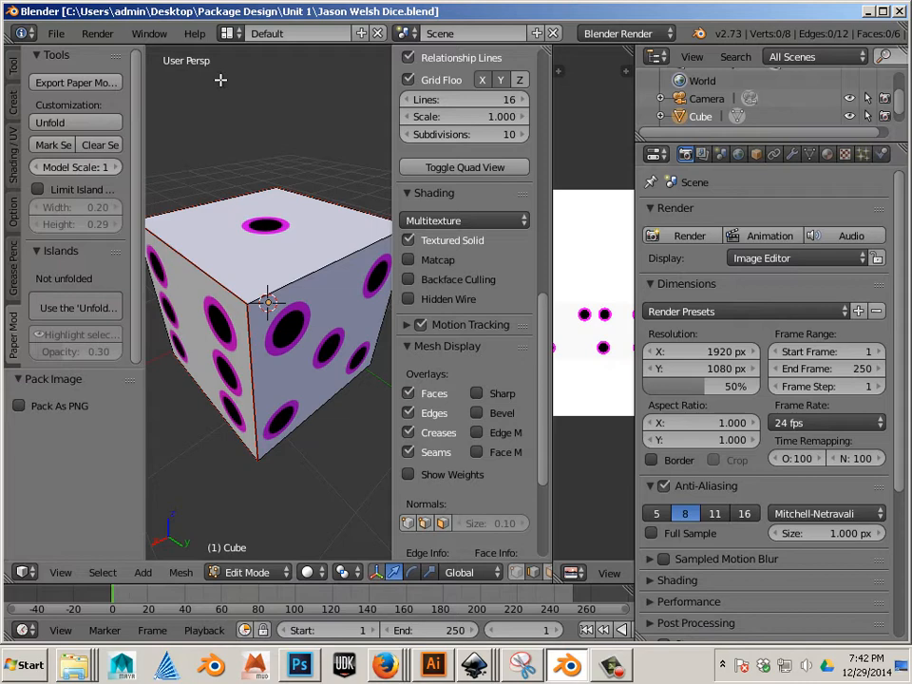
# - Show the Cube's material settings in the Properties editor's Material tab
pyautogui.click(827, 152)
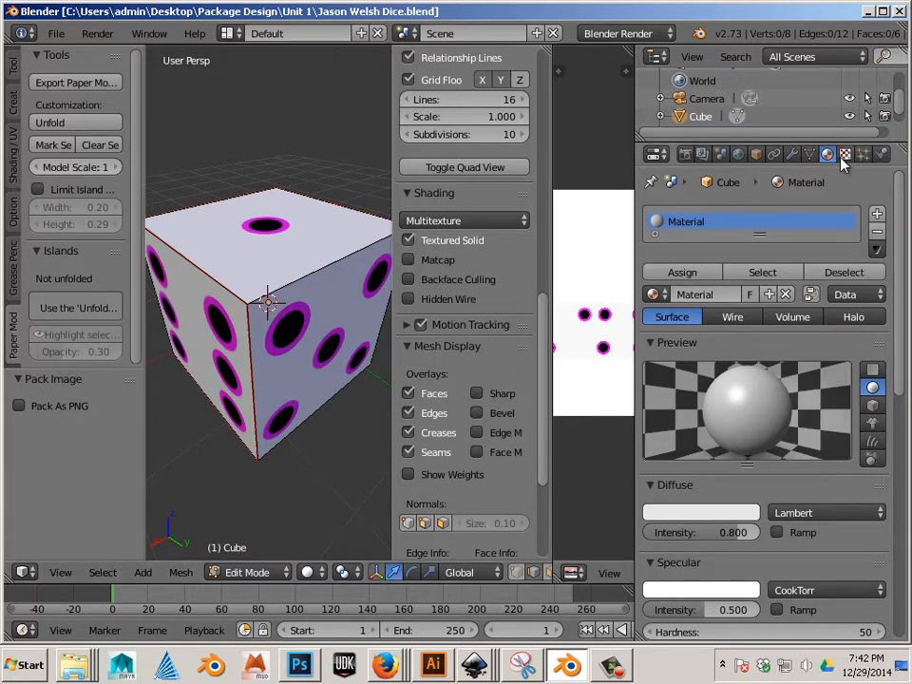
# - Load cube.png as an Image or Movie texture on the cube's material
pyautogui.click(843, 154)
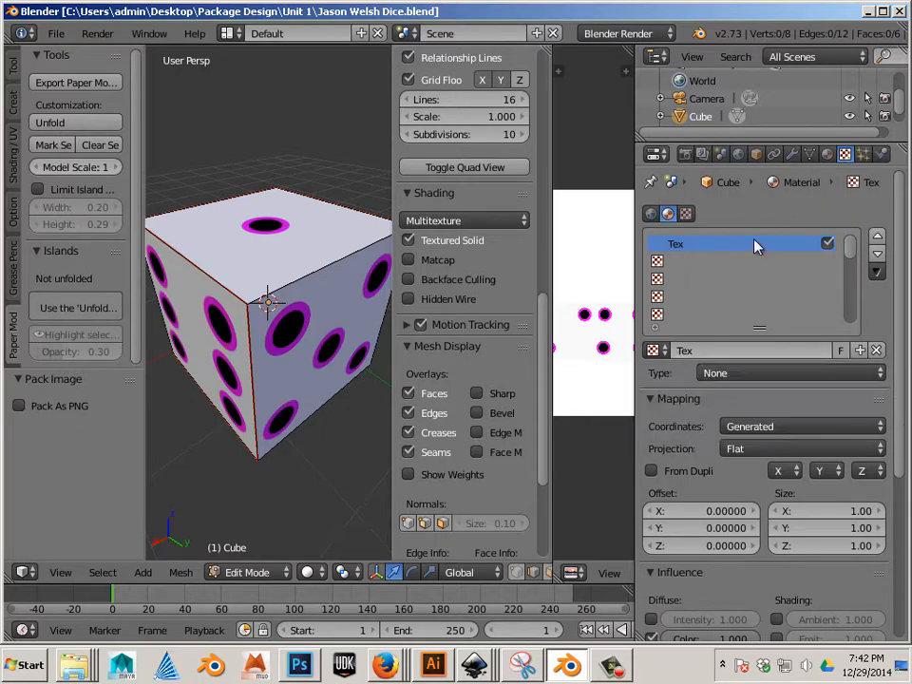
pyautogui.click(788, 372)
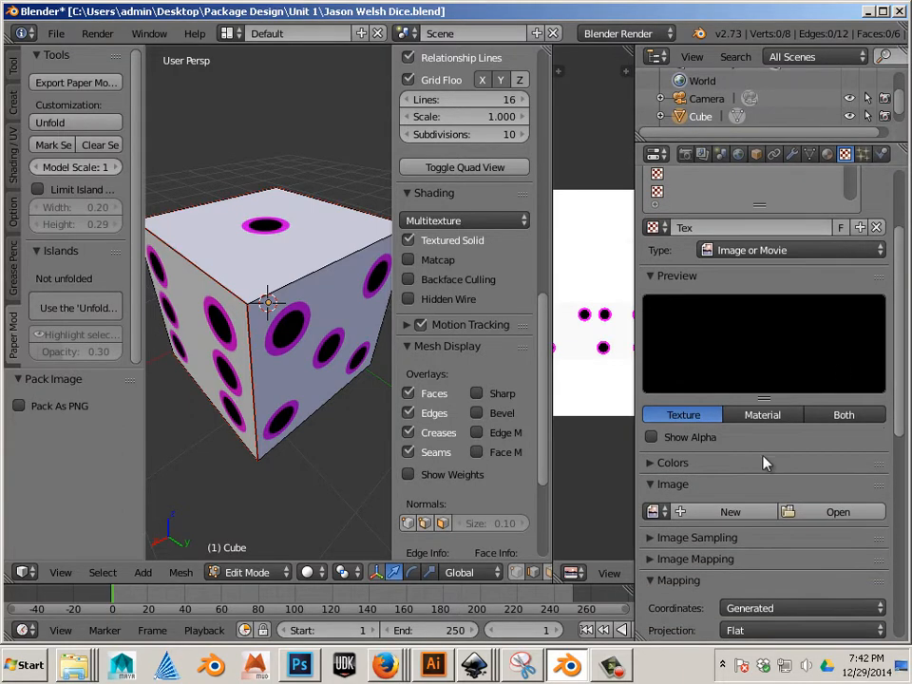
pyautogui.click(837, 511)
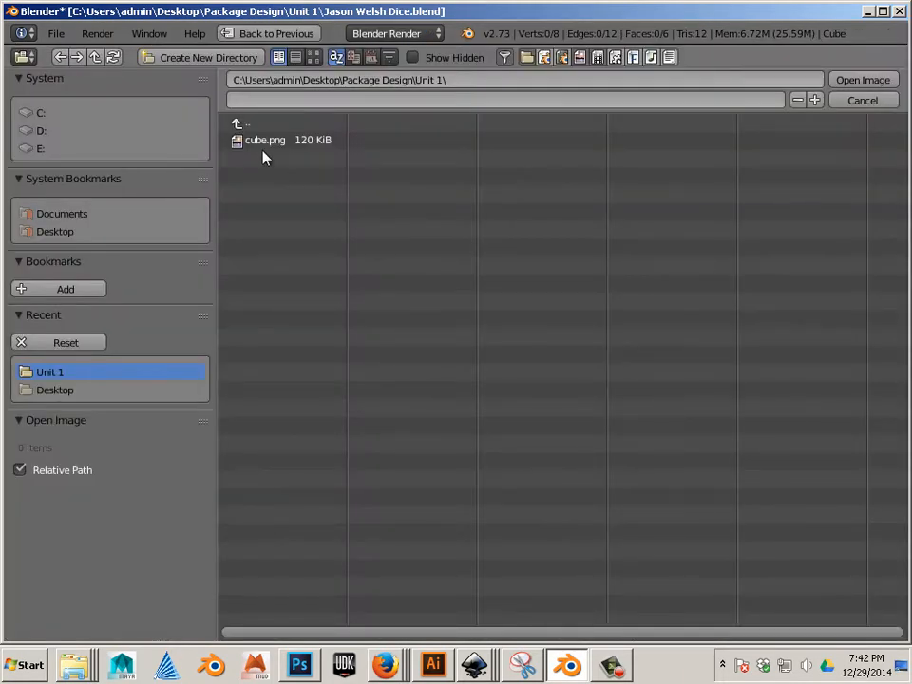
pyautogui.click(265, 140)
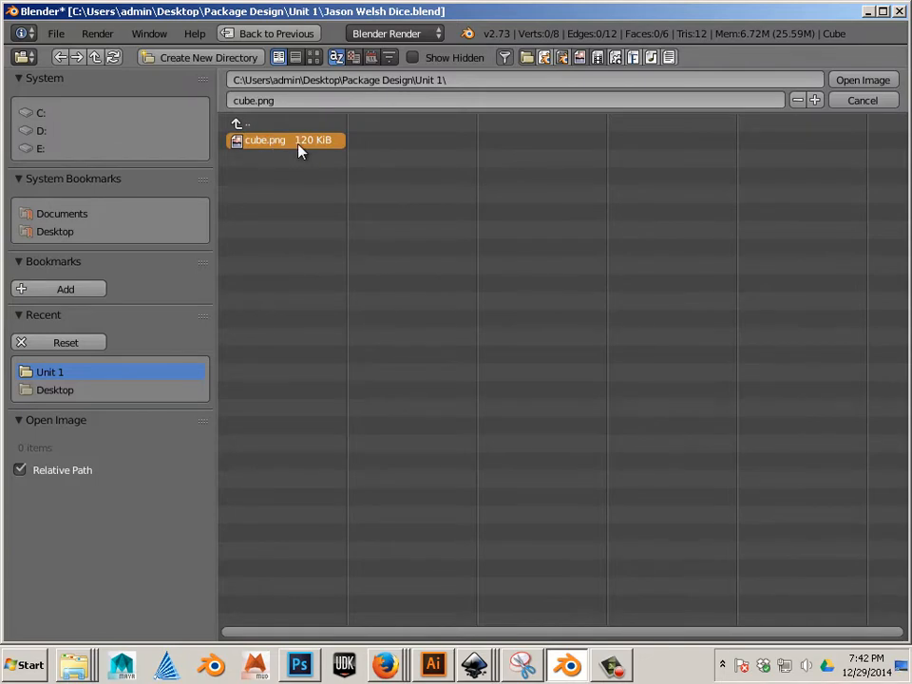
pyautogui.click(862, 79)
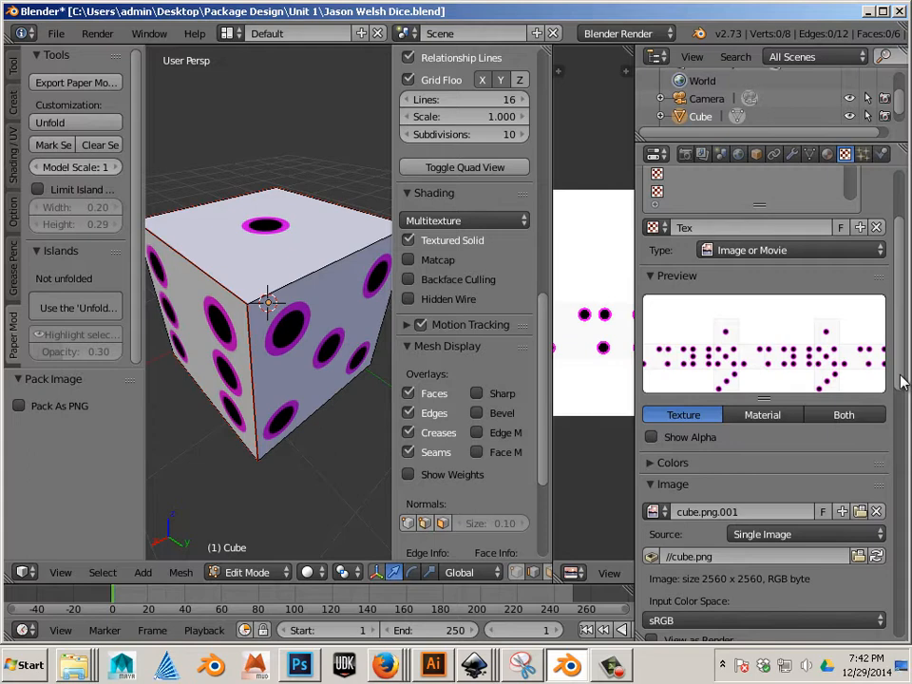
# - Set the cube.png texture's extension to Clip and its mapping coordinates to UV
pyautogui.scroll(-3)
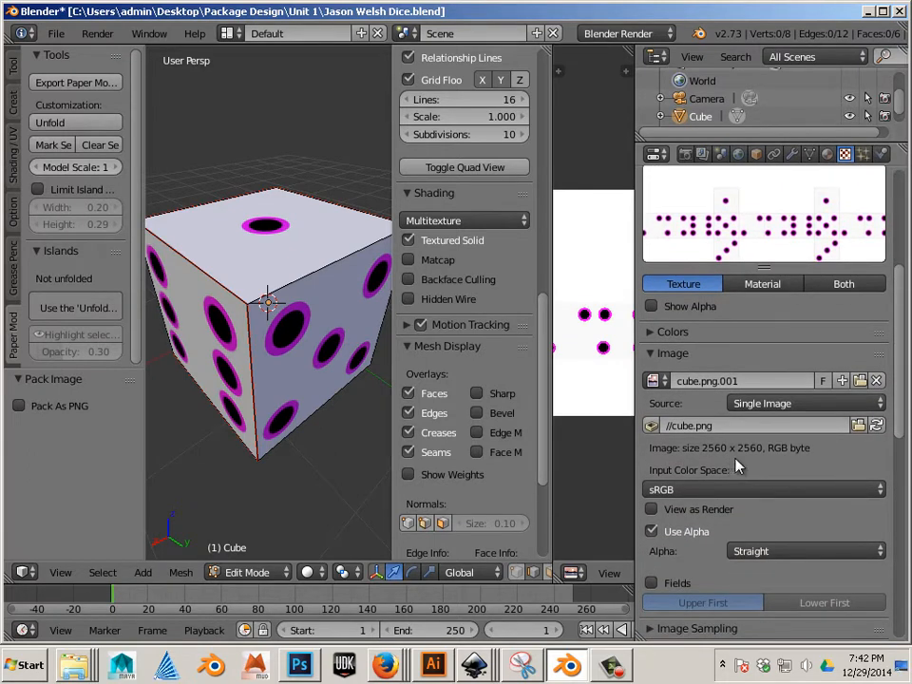
pyautogui.scroll(-3)
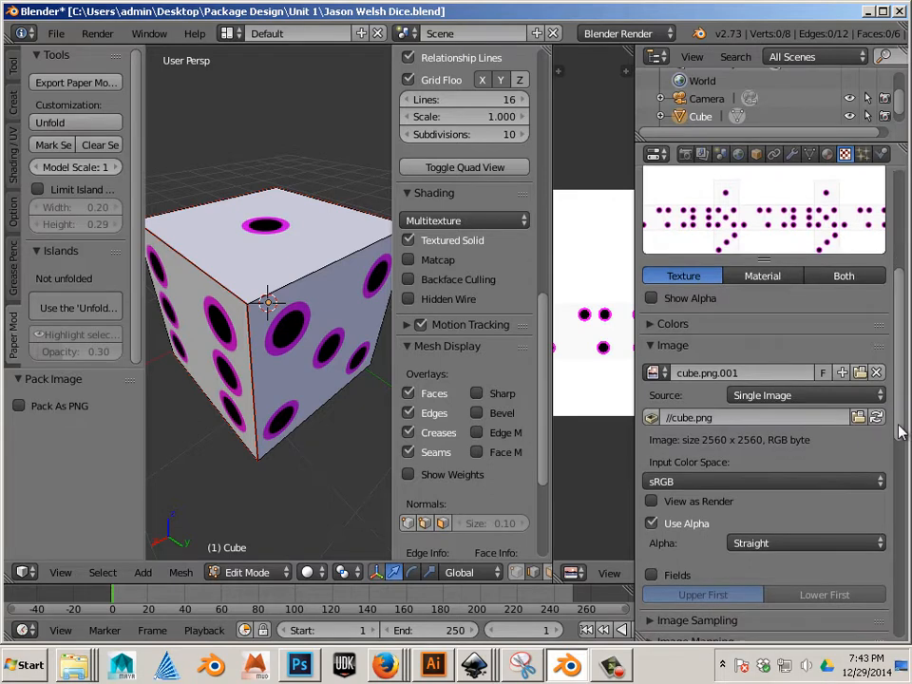
pyautogui.scroll(-3)
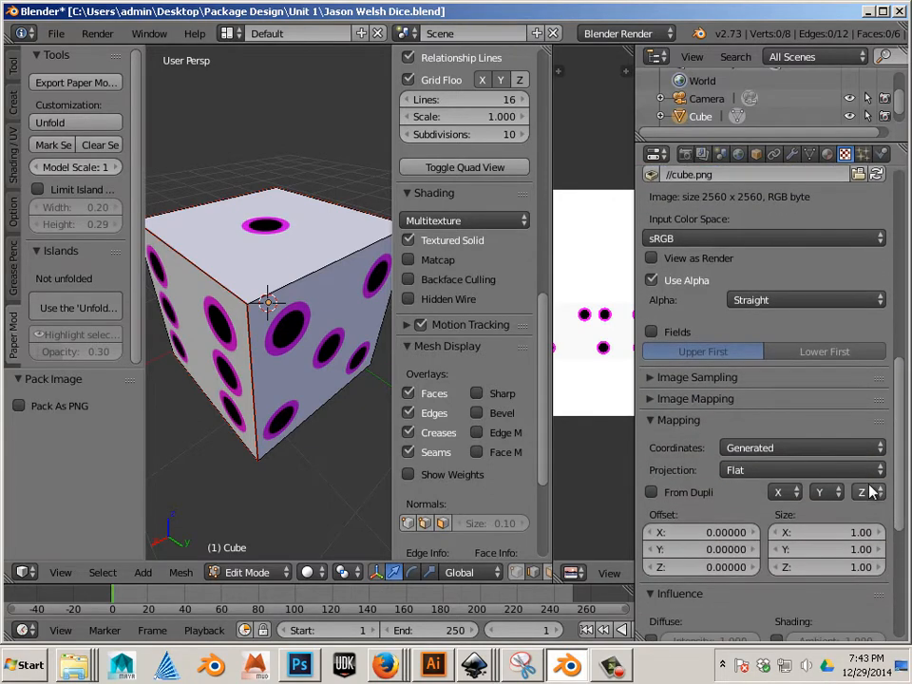
pyautogui.click(694, 398)
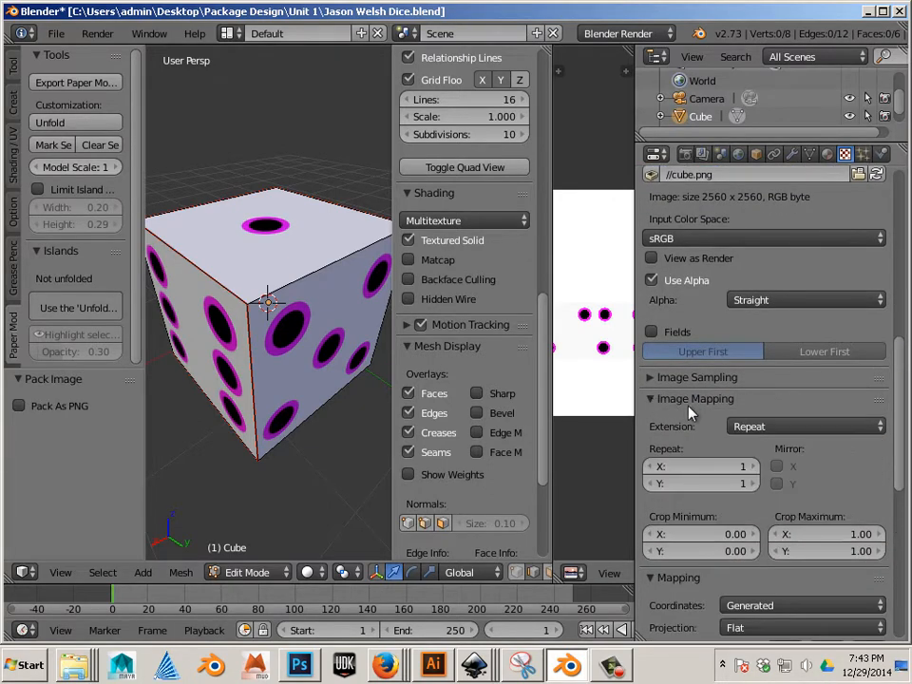
pyautogui.click(802, 425)
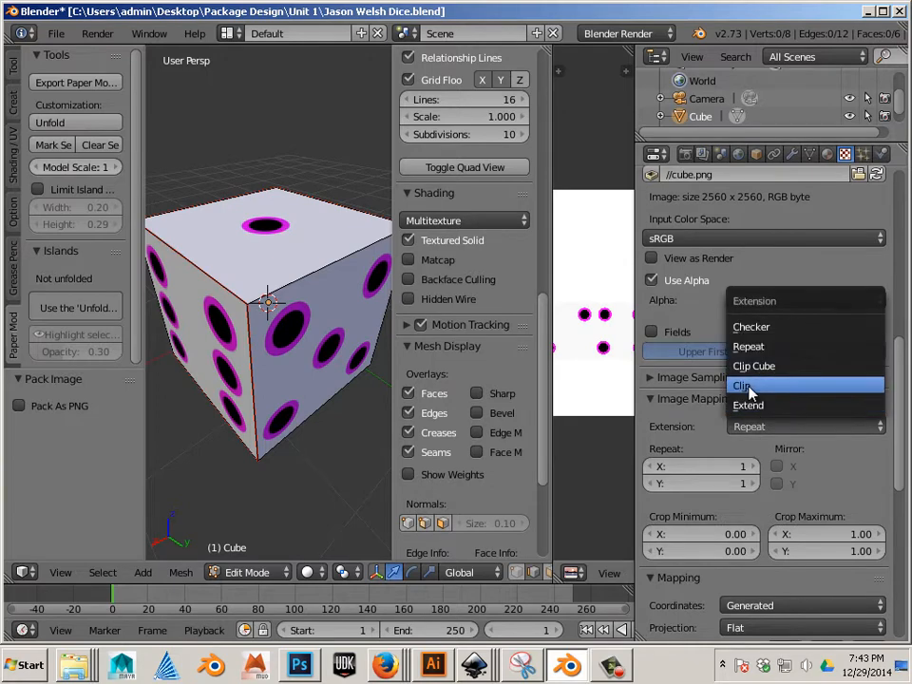
pyautogui.click(742, 386)
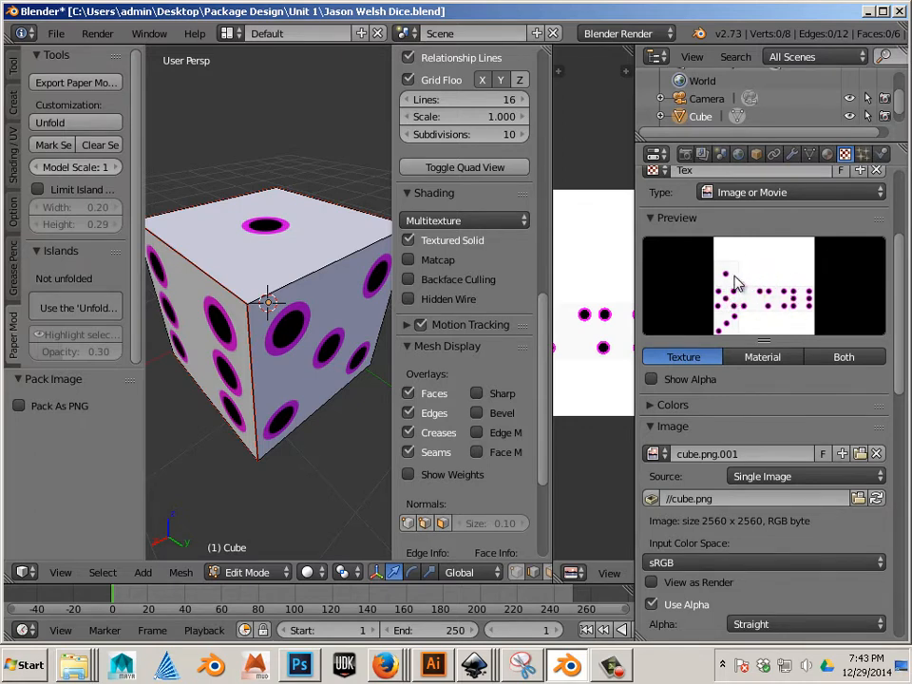
pyautogui.moveTo(907, 313)
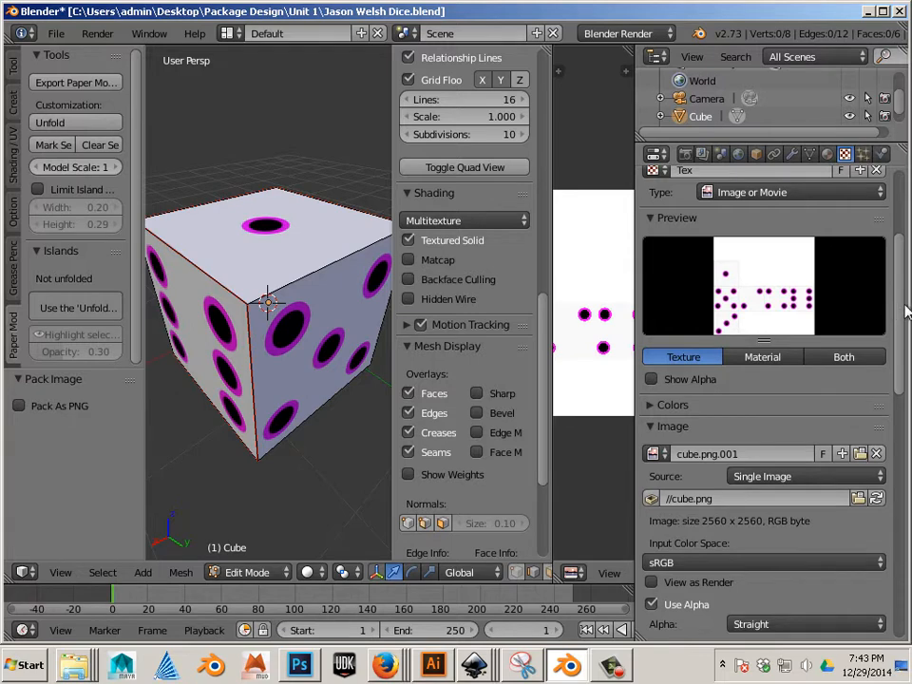
pyautogui.scroll(-3)
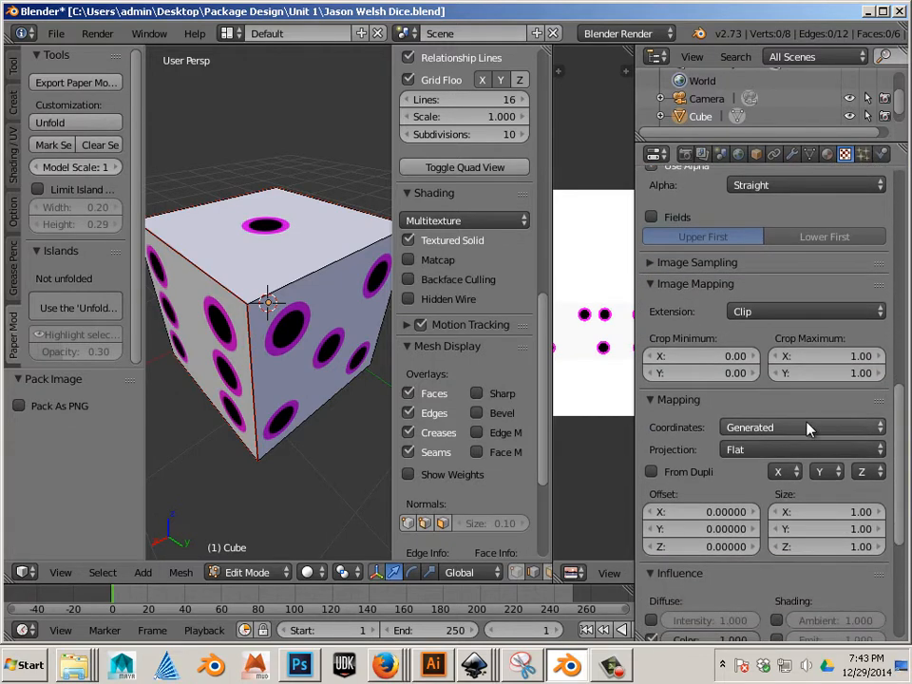
pyautogui.click(800, 426)
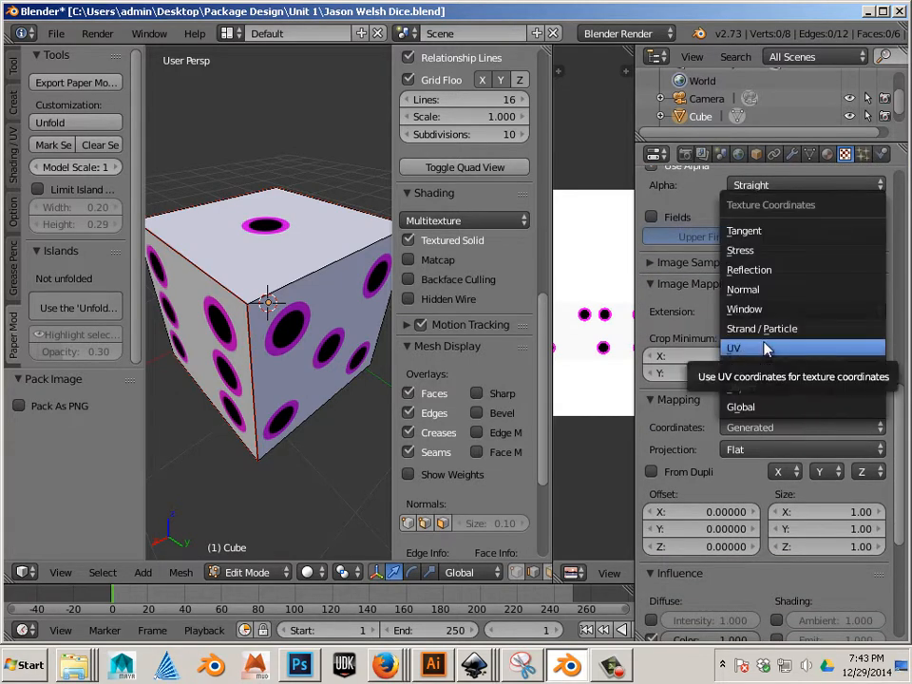
pyautogui.click(733, 346)
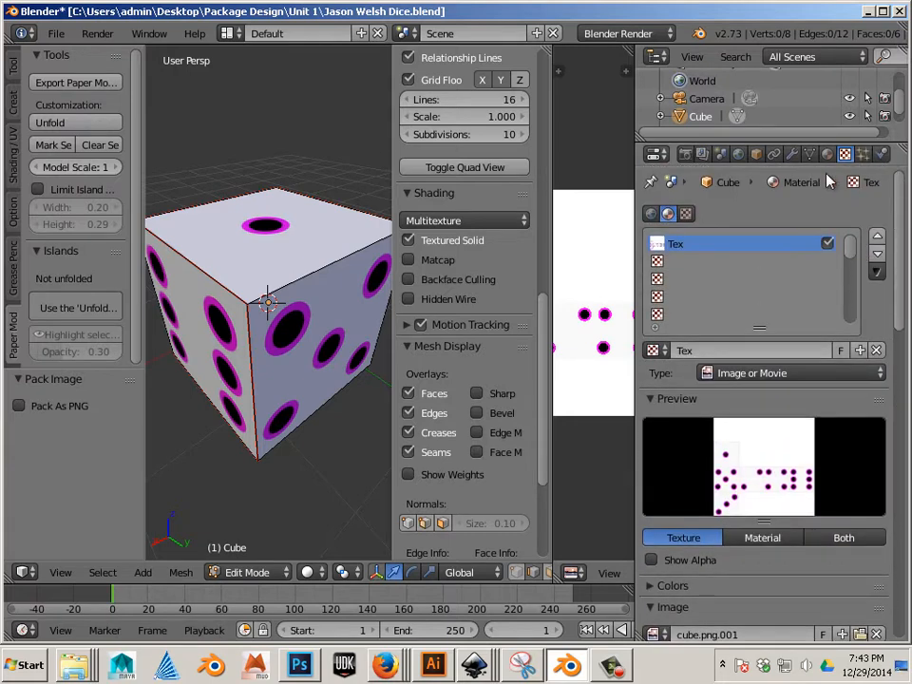
pyautogui.moveTo(741, 270)
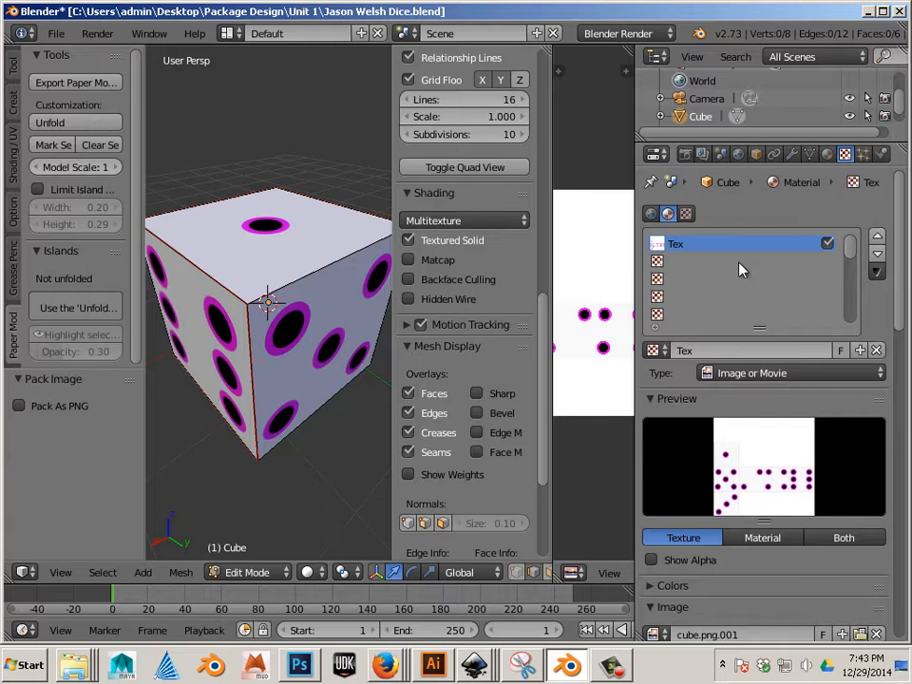
# - Preview the dice material on a cube shape in the Material tab
pyautogui.click(828, 153)
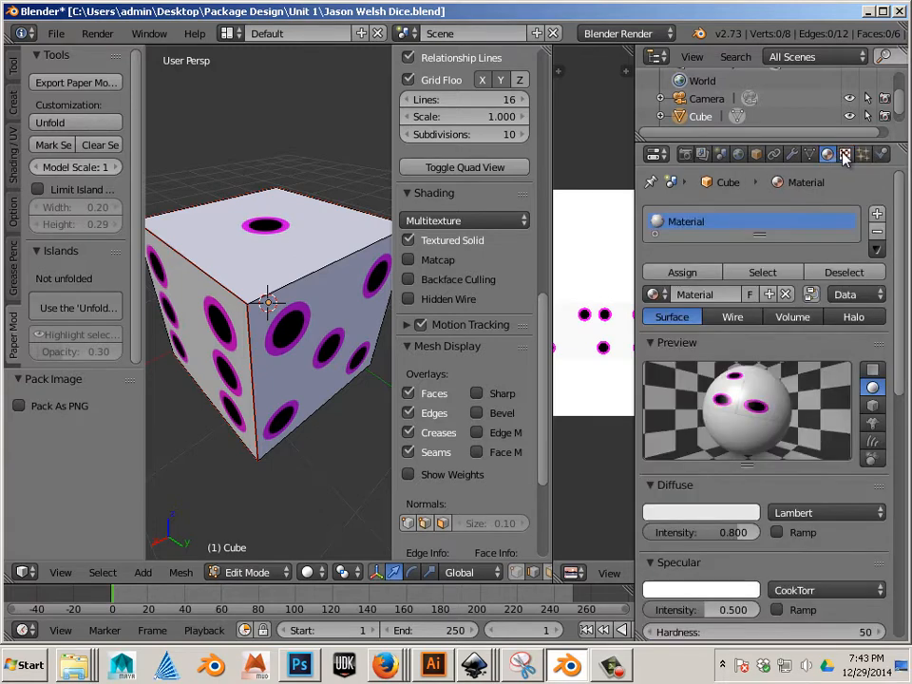
pyautogui.moveTo(731, 409)
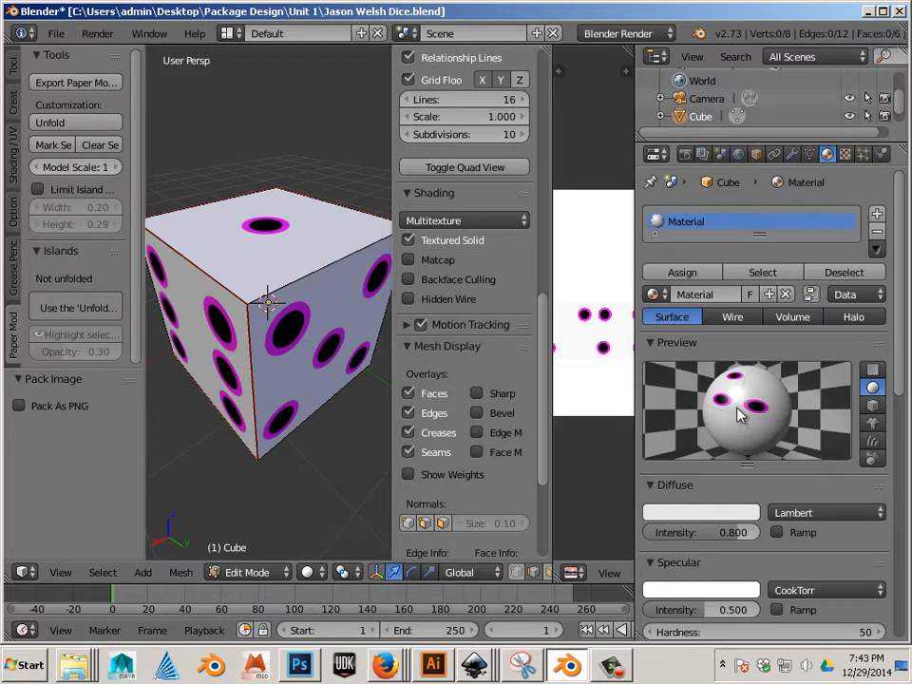
pyautogui.click(871, 370)
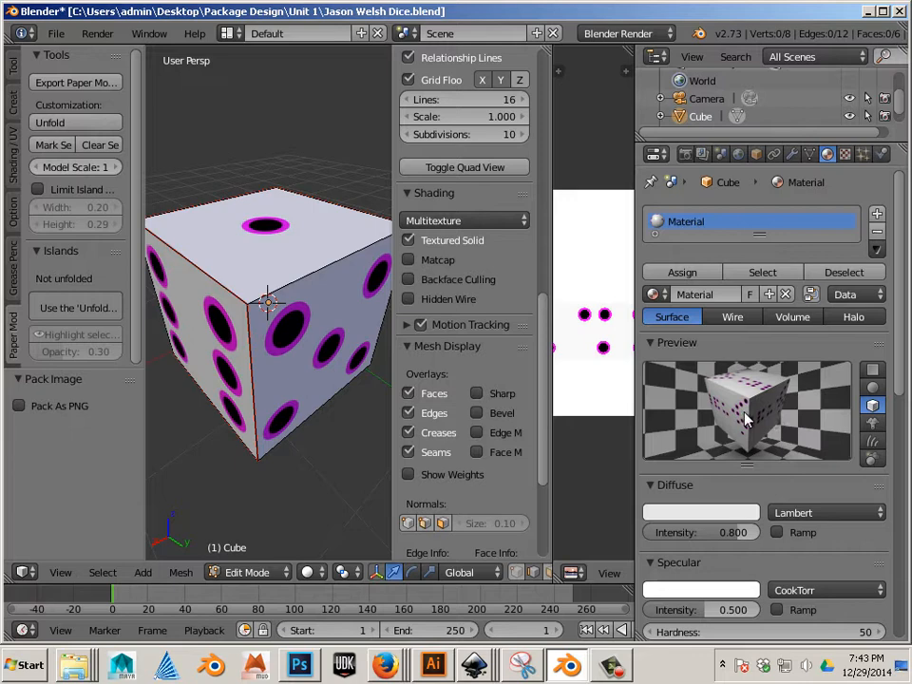
pyautogui.moveTo(736, 423)
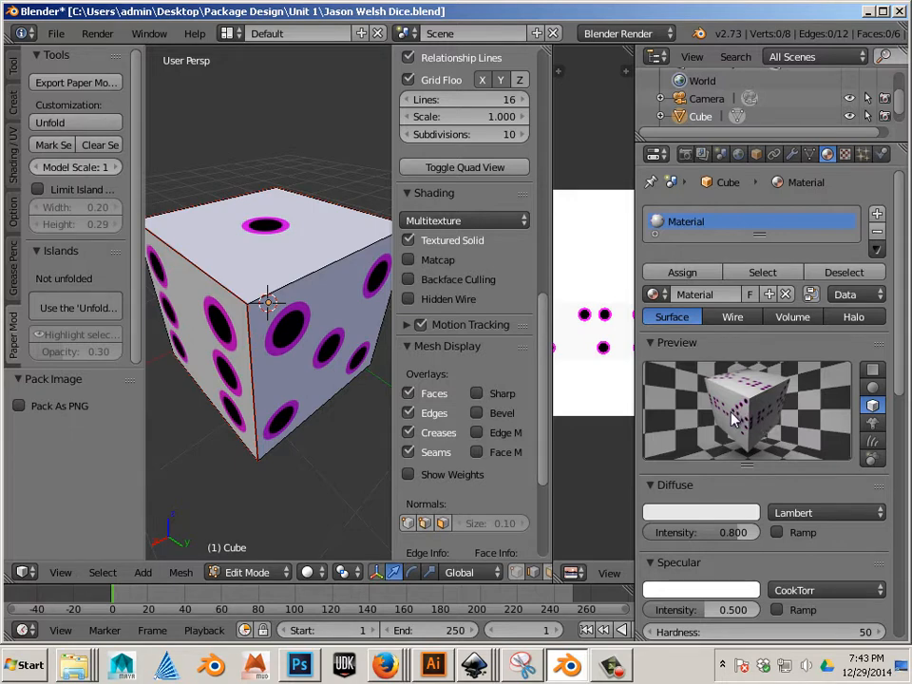
pyautogui.moveTo(724, 424)
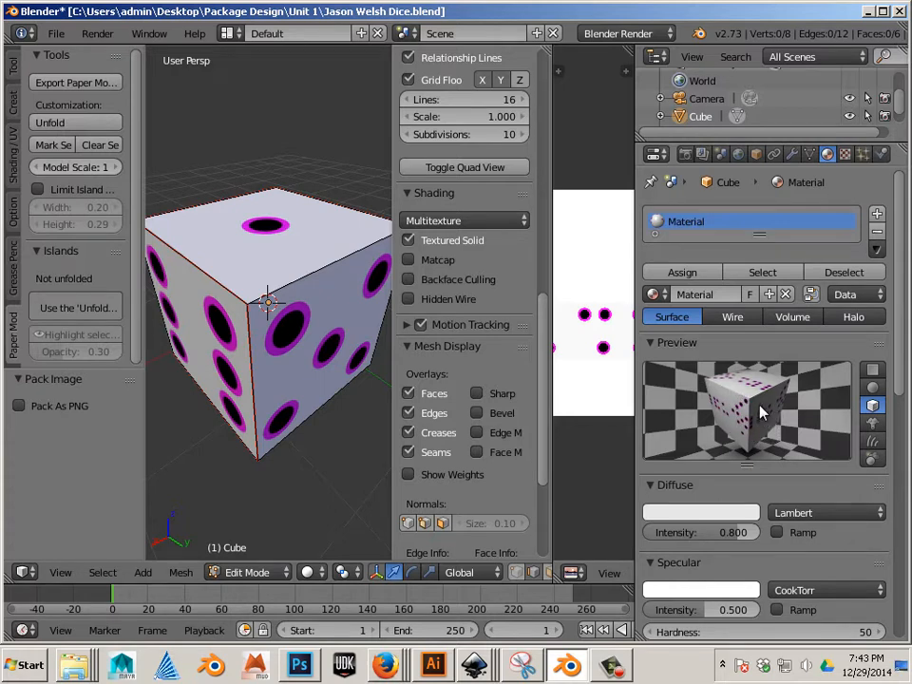
pyautogui.moveTo(750, 410)
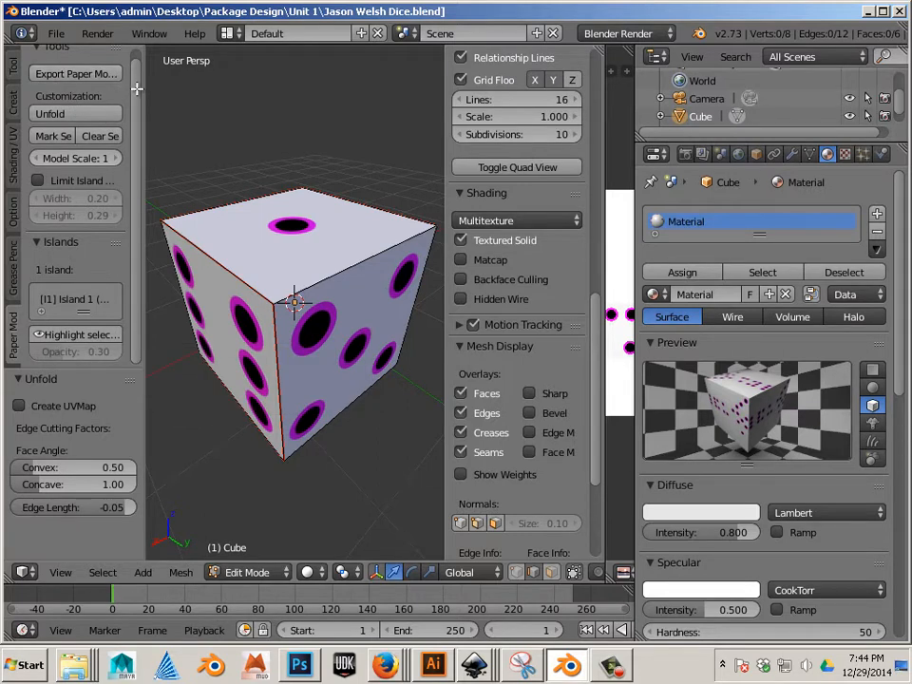
pyautogui.moveTo(76, 83)
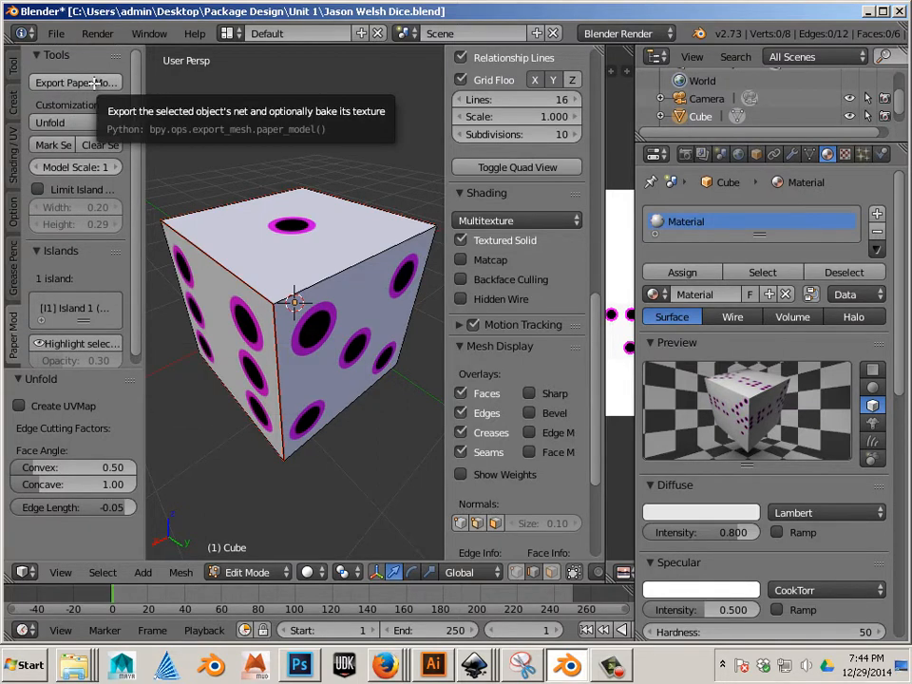
# - Set the paper model export to Letter pages with textures from materials
pyautogui.click(74, 82)
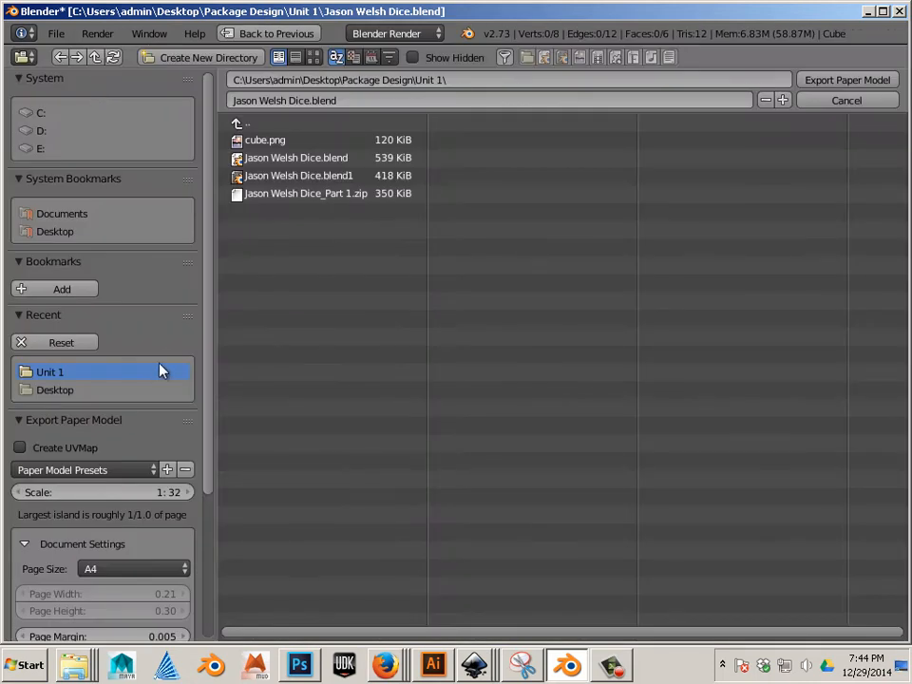
pyautogui.scroll(-3)
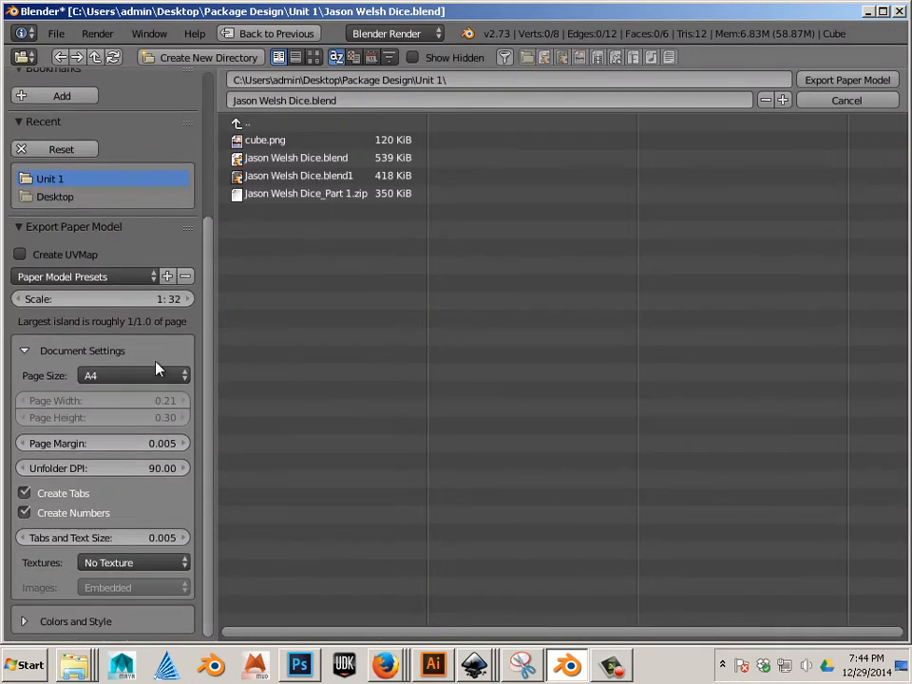
pyautogui.moveTo(138, 345)
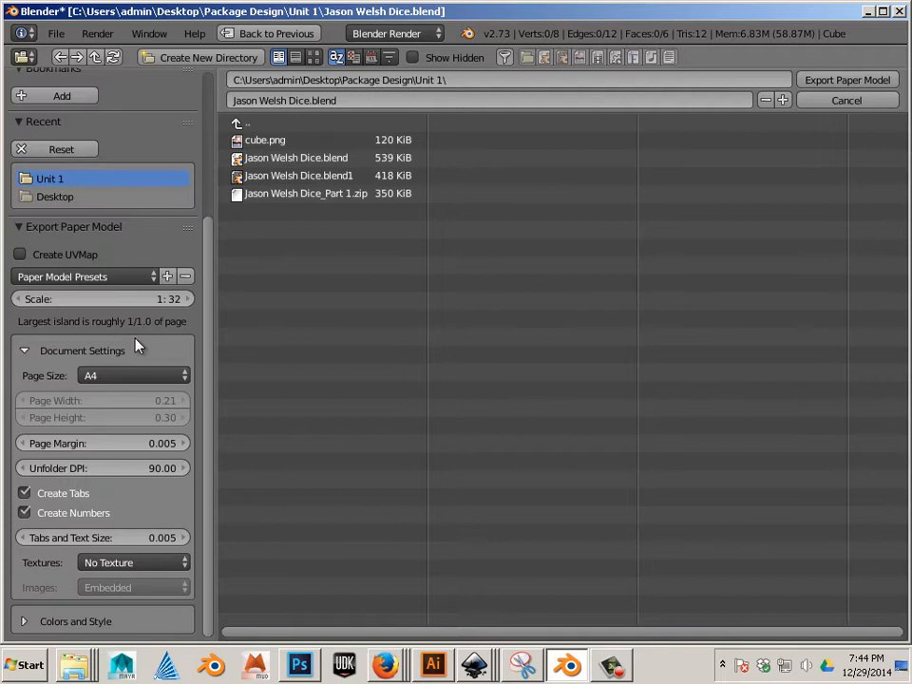
pyautogui.click(133, 375)
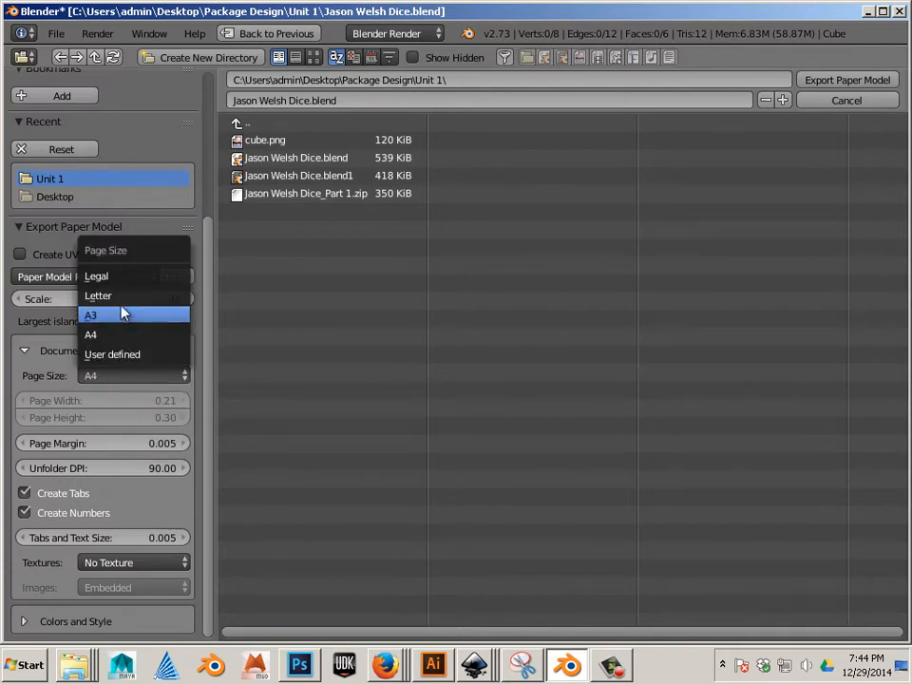
pyautogui.click(98, 295)
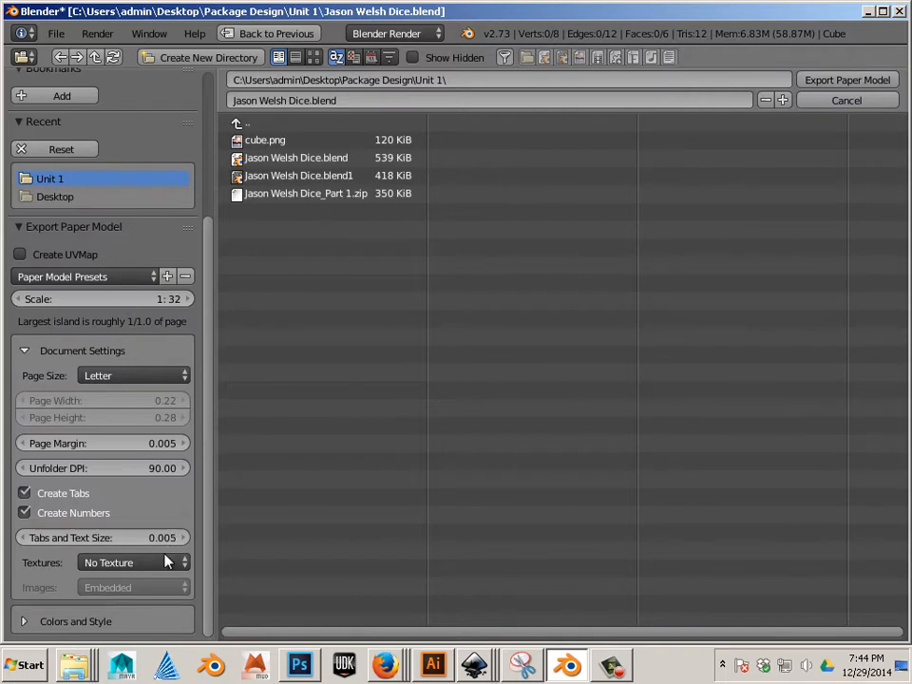
pyautogui.click(133, 562)
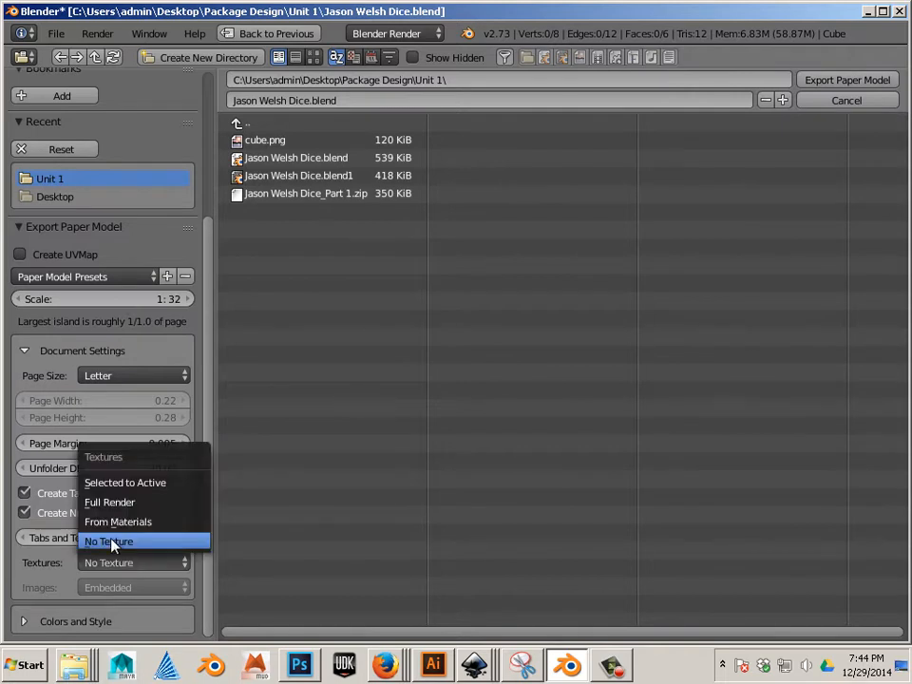
pyautogui.click(117, 522)
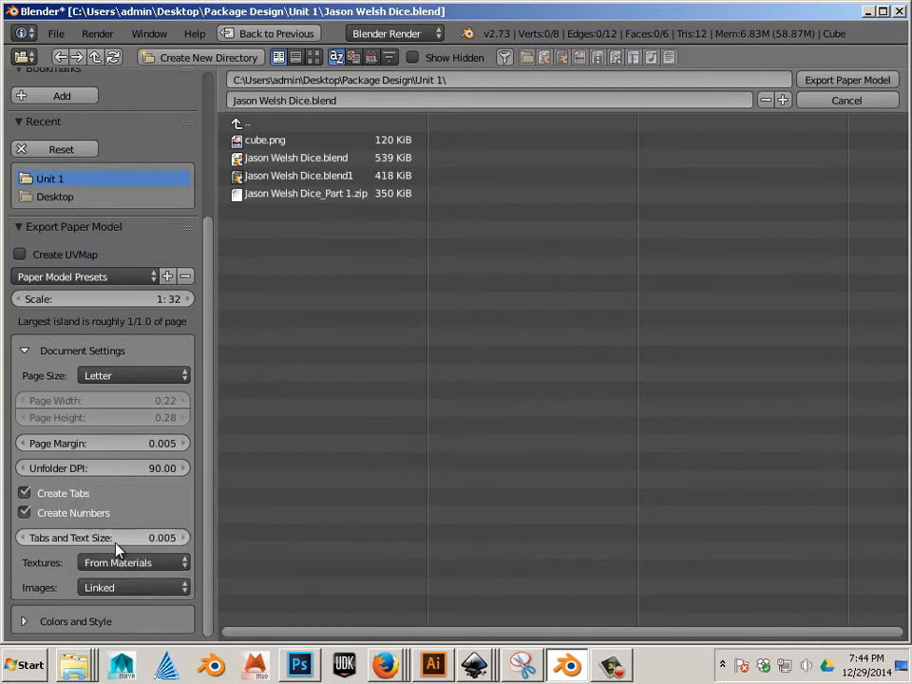
pyautogui.moveTo(105, 553)
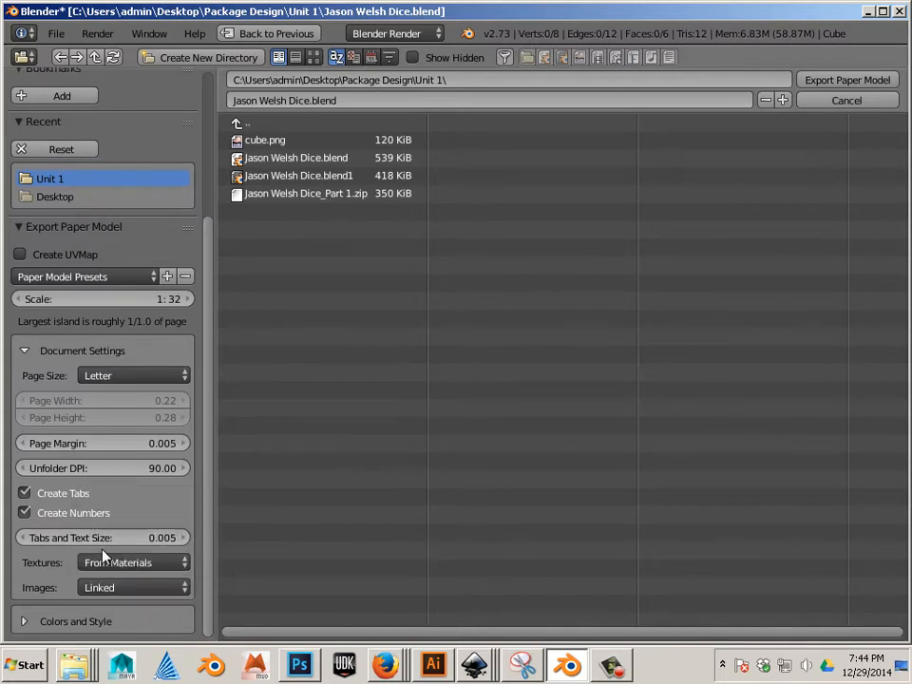
pyautogui.moveTo(102, 503)
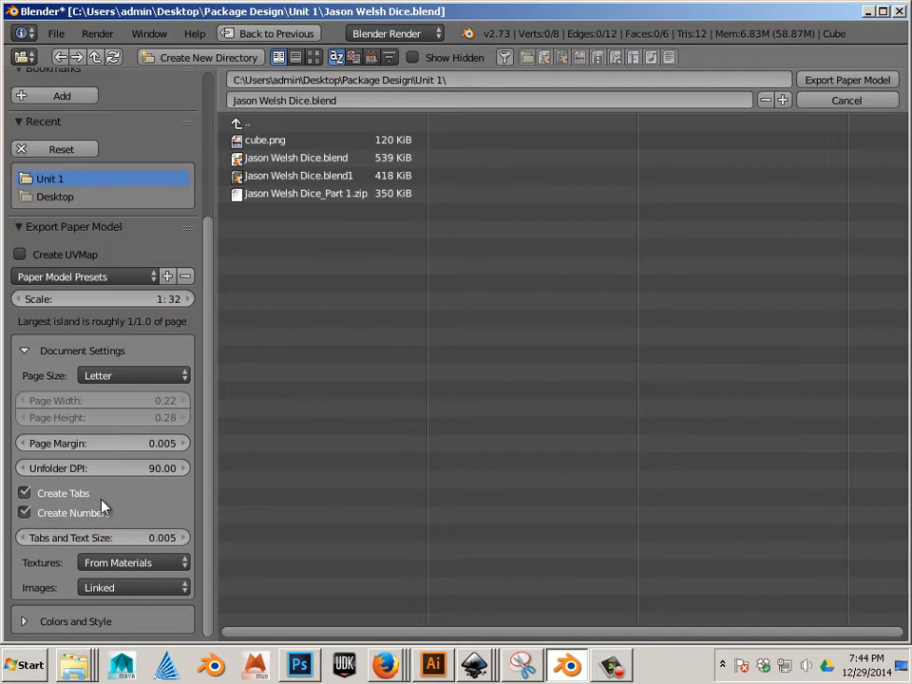
pyautogui.moveTo(57, 532)
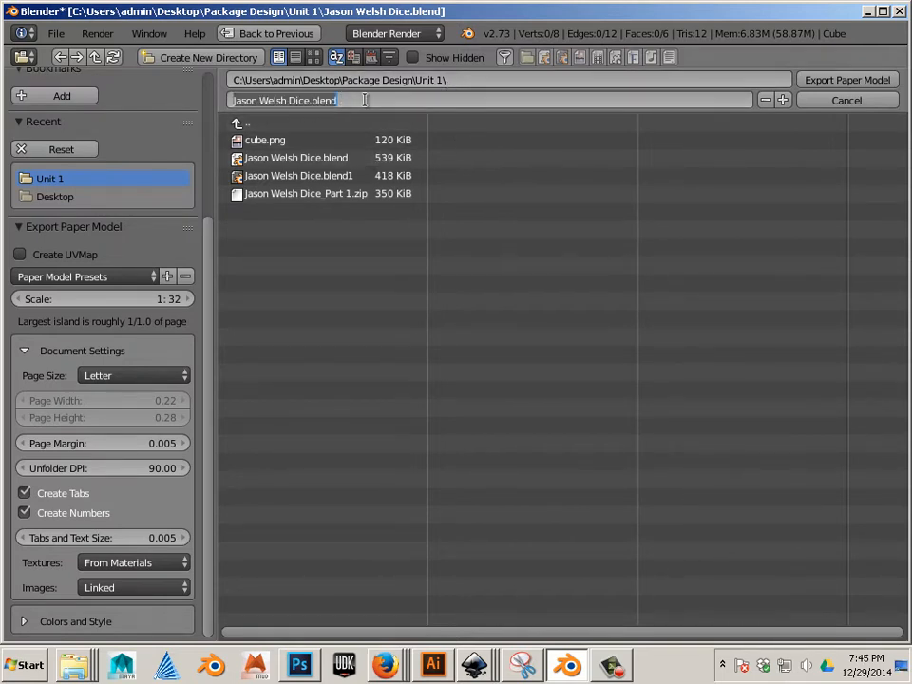
# - Rename the export file to Jason Welsh Dice.svg and attempt the export
pyautogui.press('BackSpace')
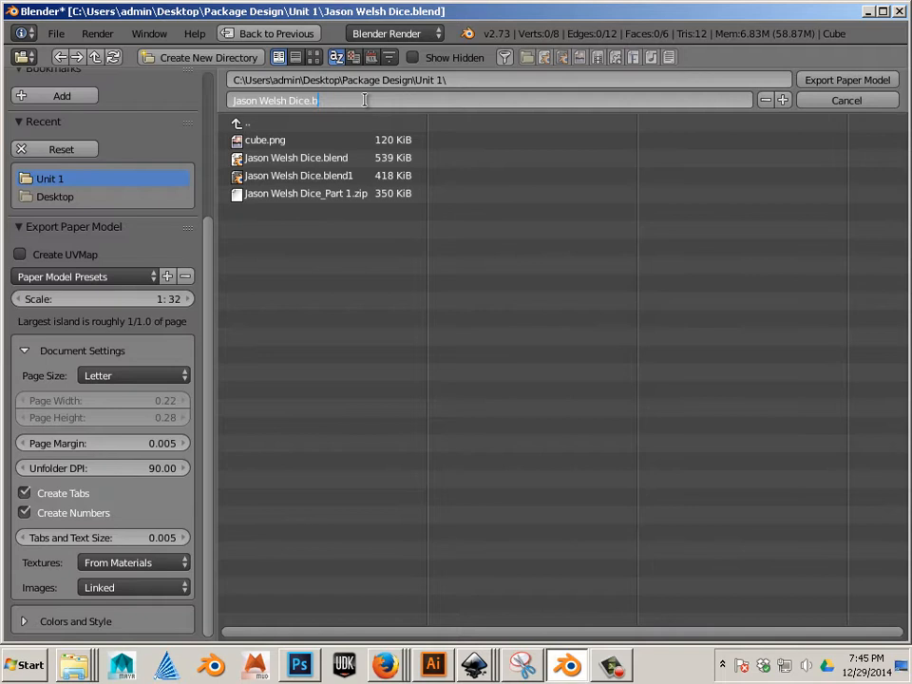
pyautogui.write('s')
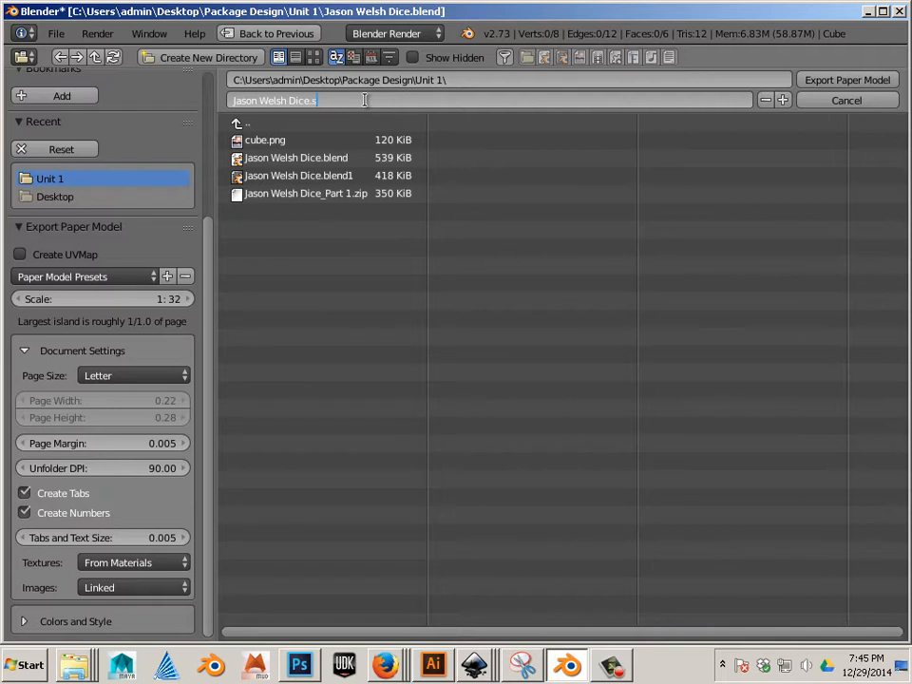
pyautogui.write('vg')
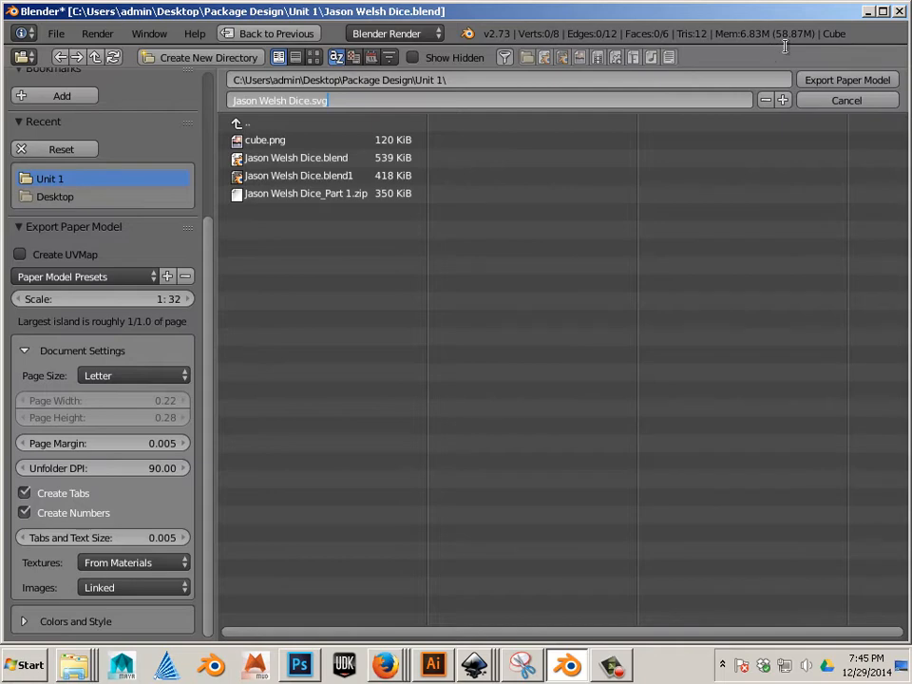
pyautogui.click(845, 78)
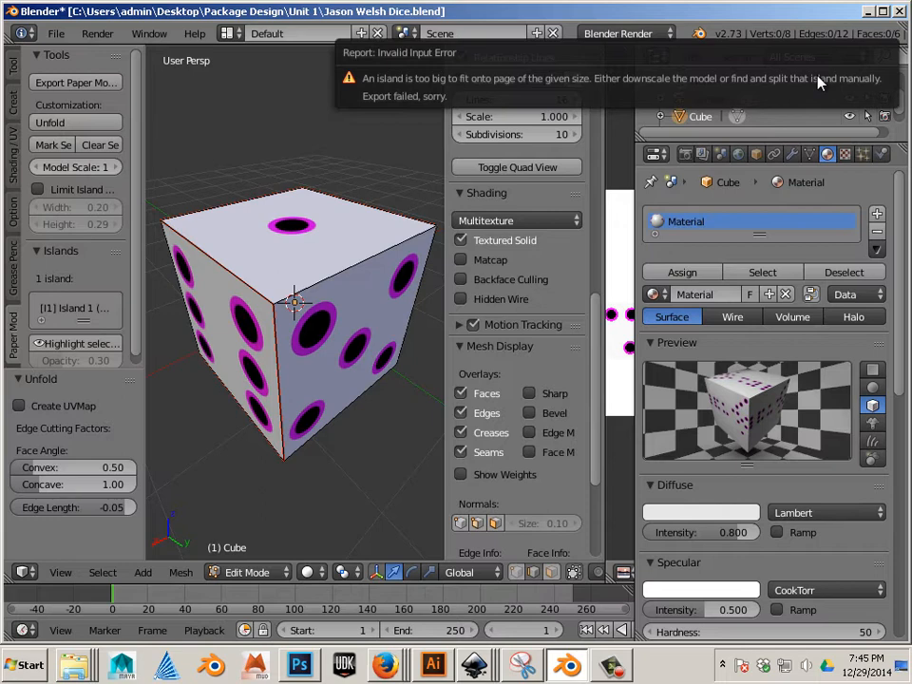
pyautogui.moveTo(767, 95)
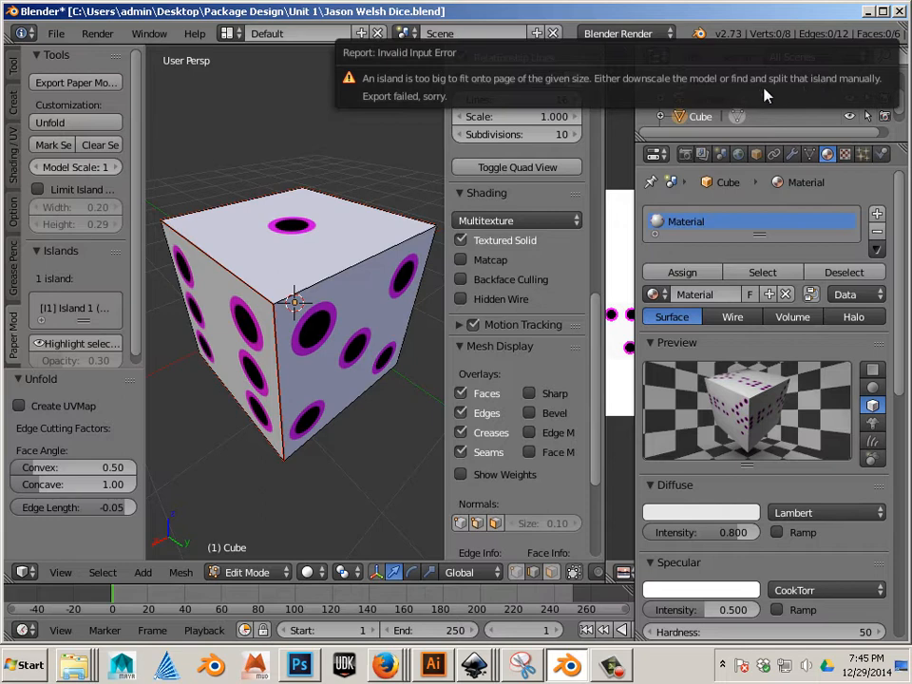
pyautogui.moveTo(731, 90)
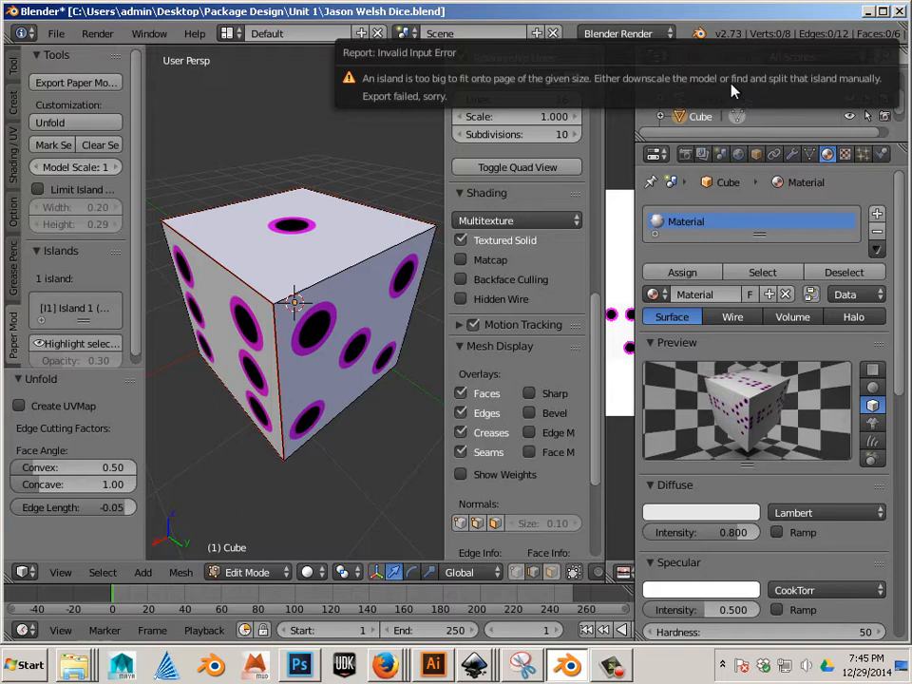
pyautogui.moveTo(719, 88)
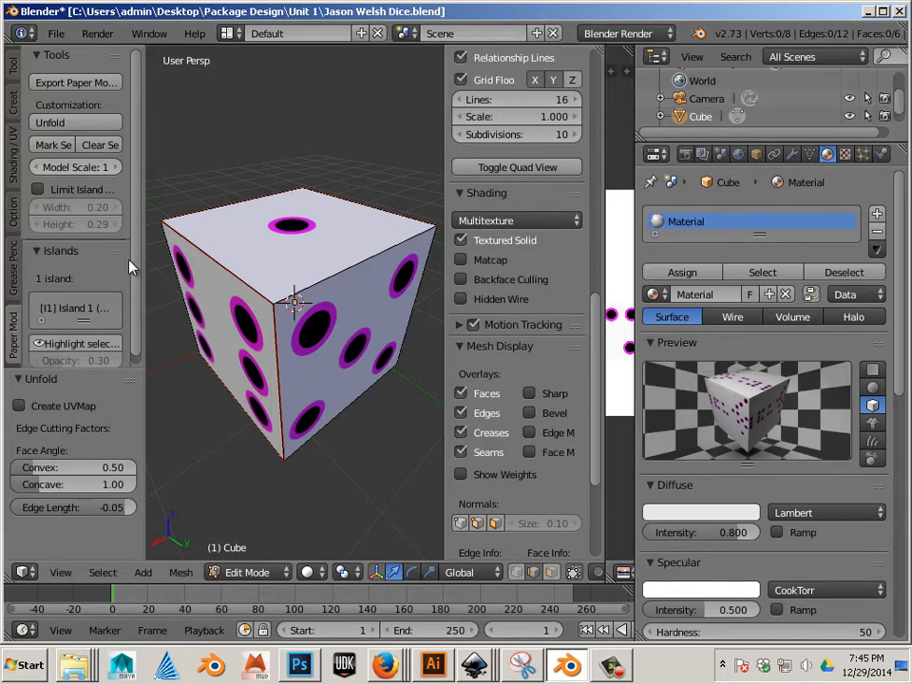
# - Export the paper net with textures from materials and linked images
pyautogui.click(75, 82)
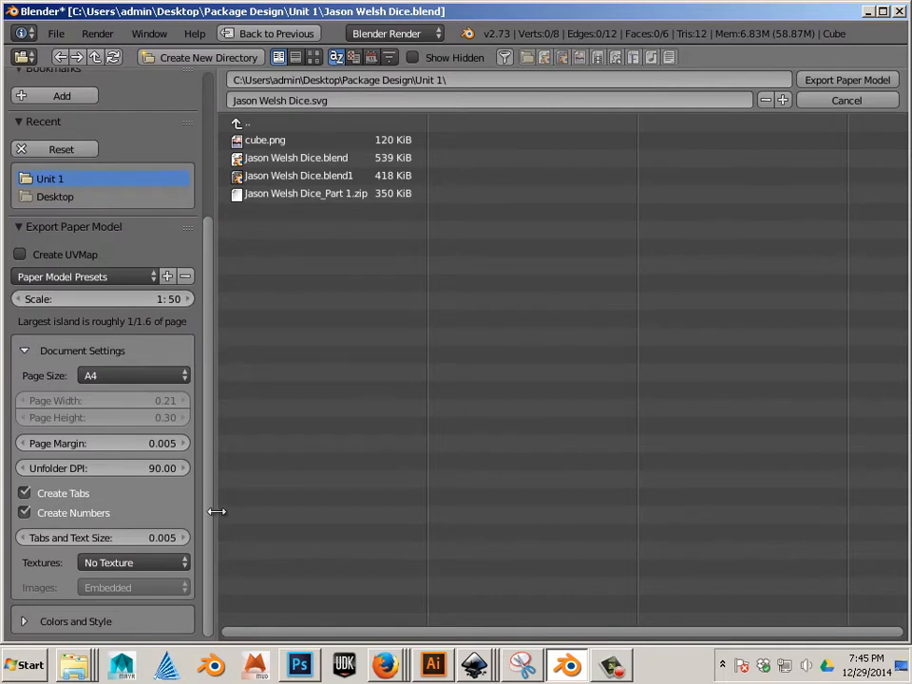
pyautogui.click(133, 562)
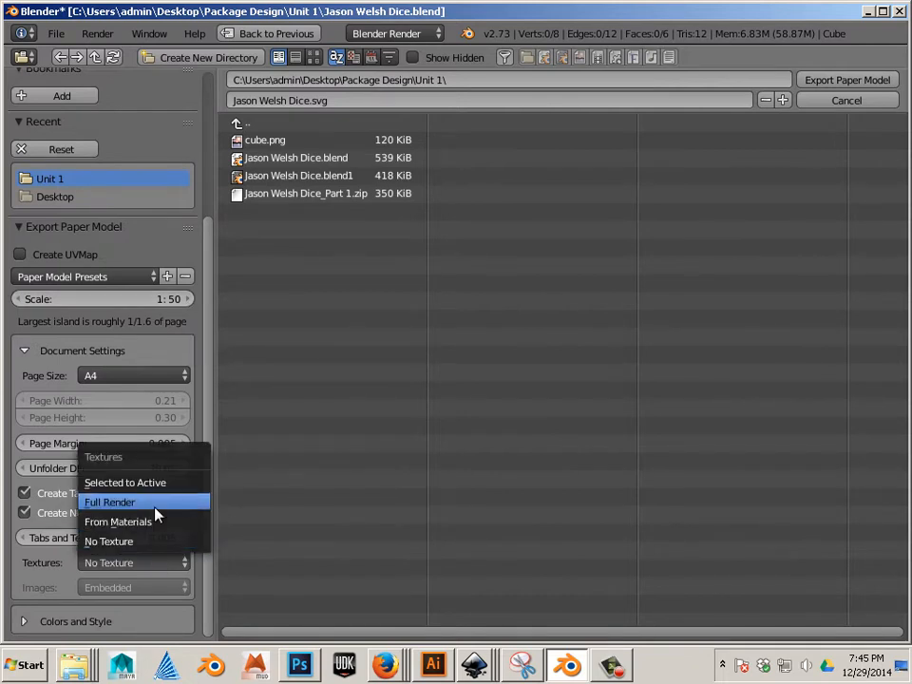
pyautogui.click(132, 587)
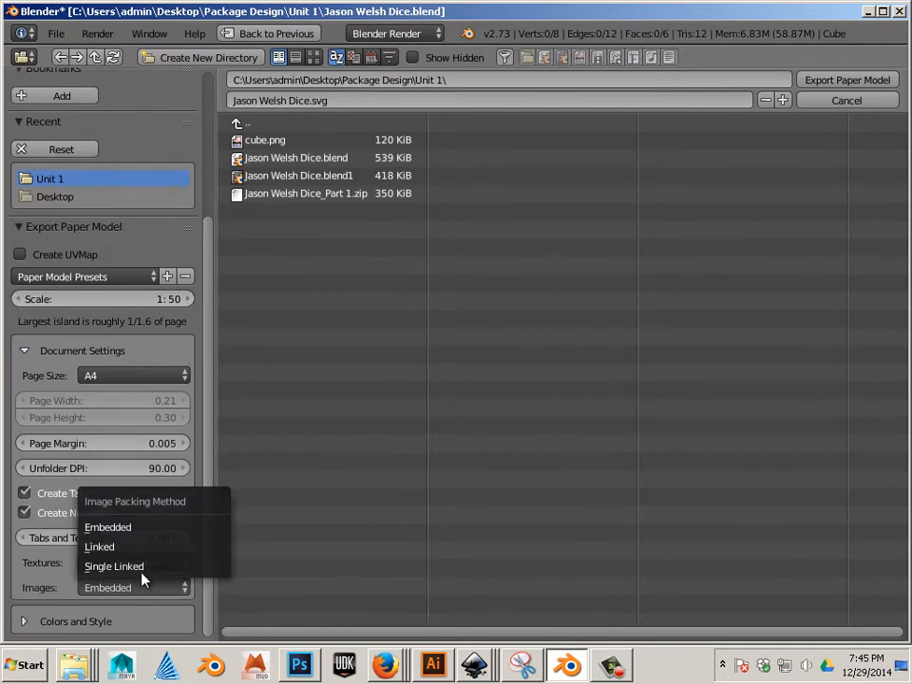
pyautogui.click(99, 546)
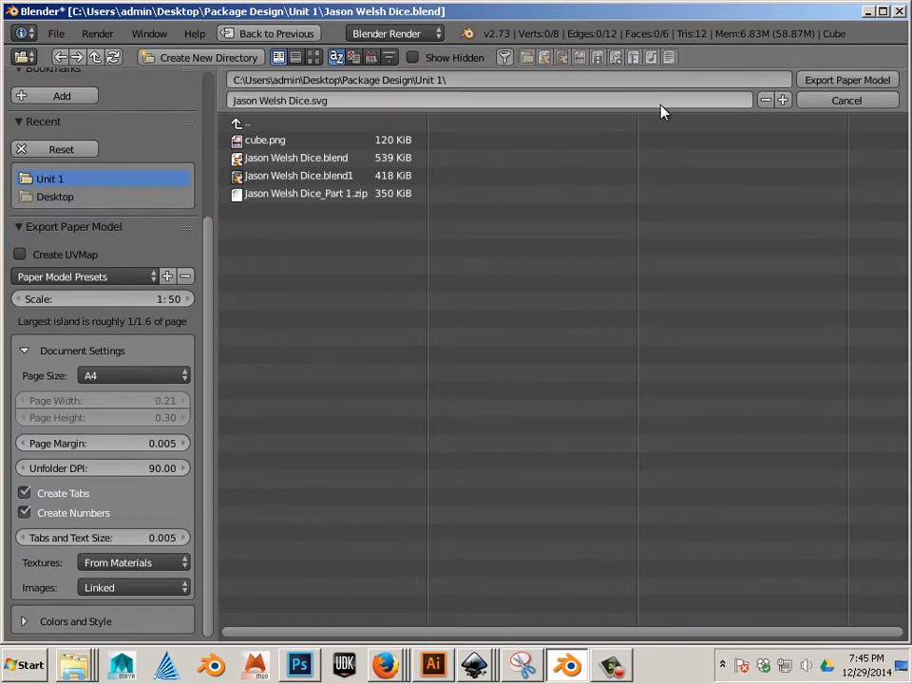
pyautogui.click(844, 100)
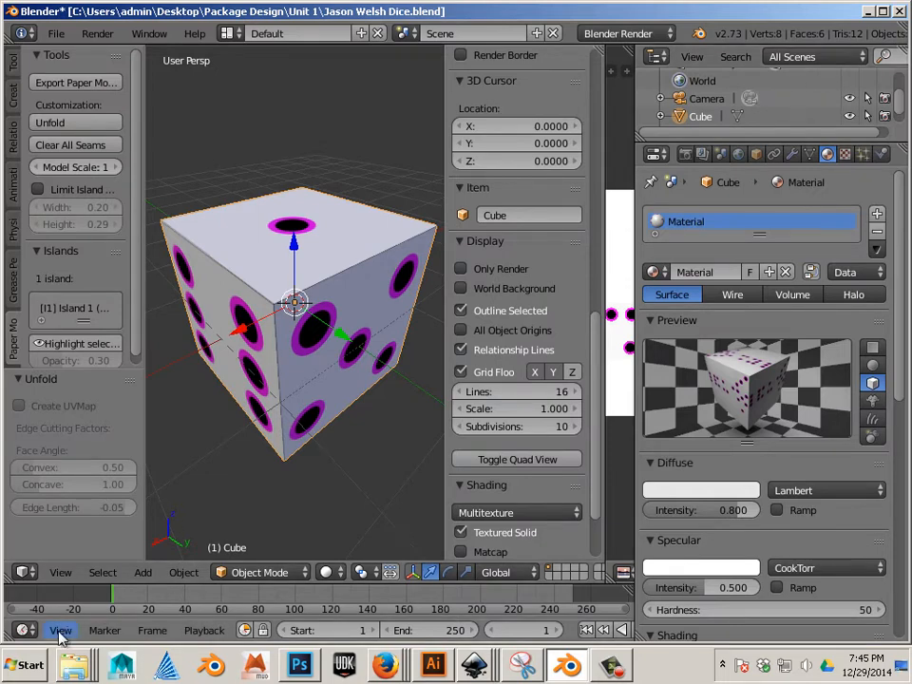
# - Open Unit 1 in Explorer and right-click Jason Welsh Dice_page1.svg
pyautogui.click(75, 664)
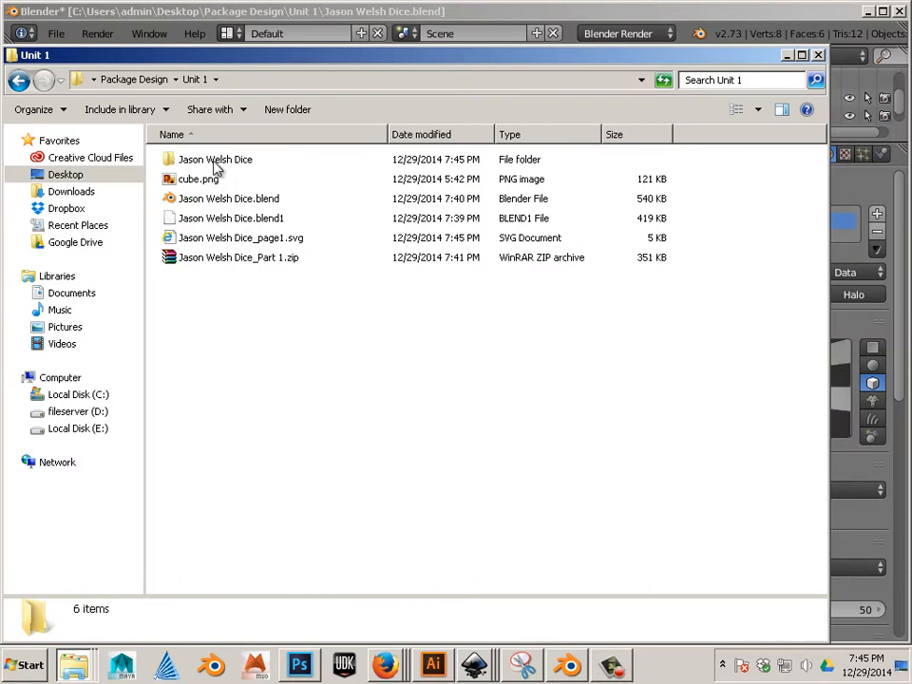
pyautogui.click(241, 237)
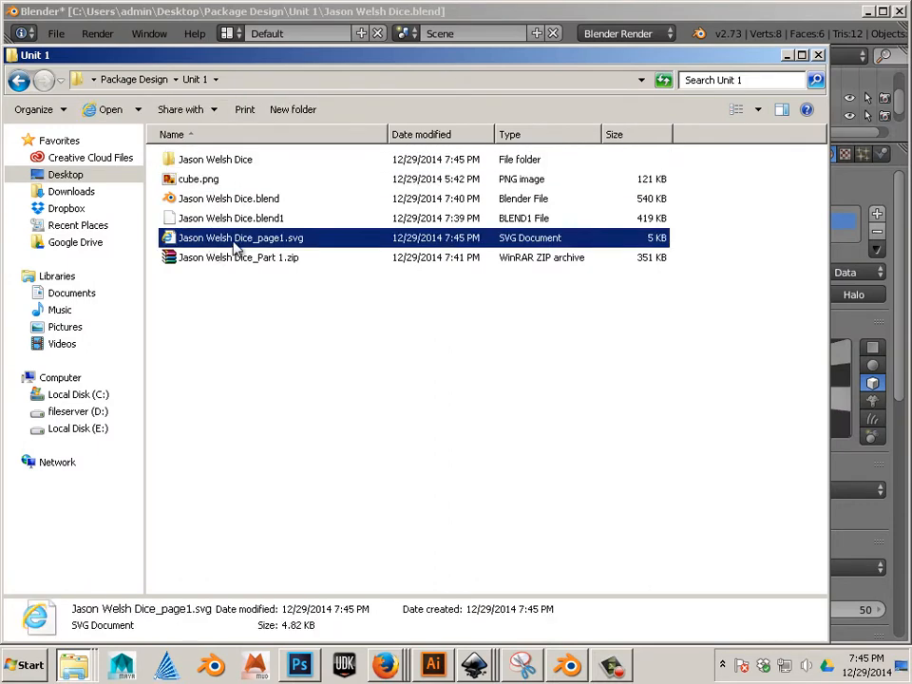
pyautogui.rightClick(240, 237)
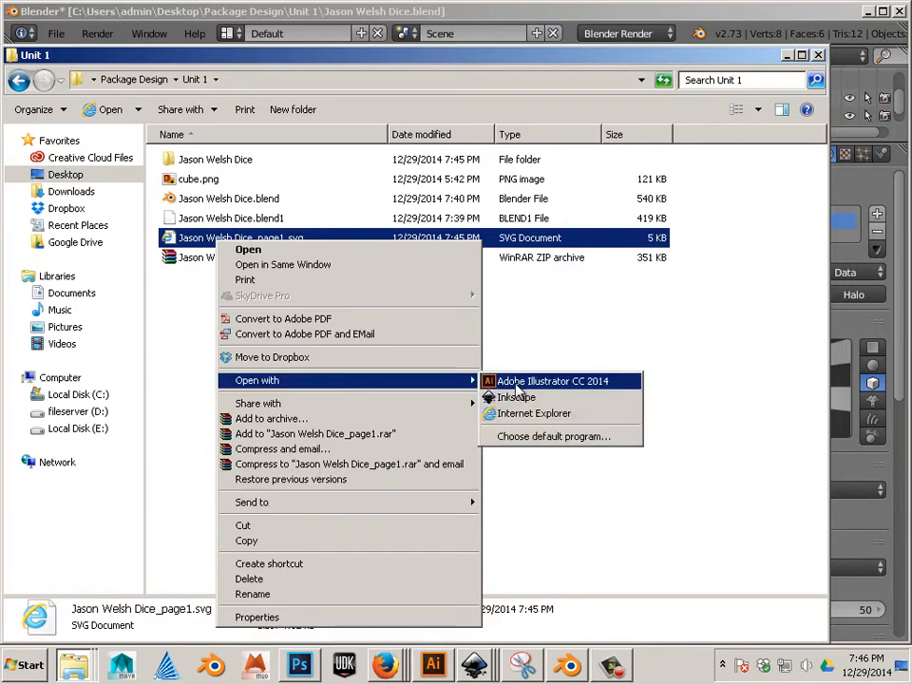
pyautogui.moveTo(516, 397)
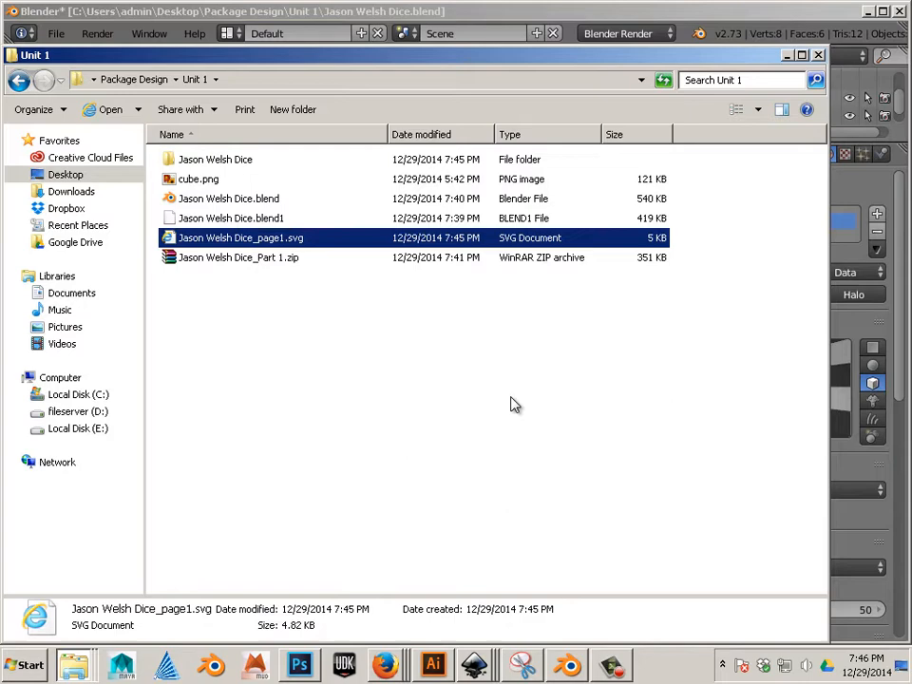
pyautogui.moveTo(468, 400)
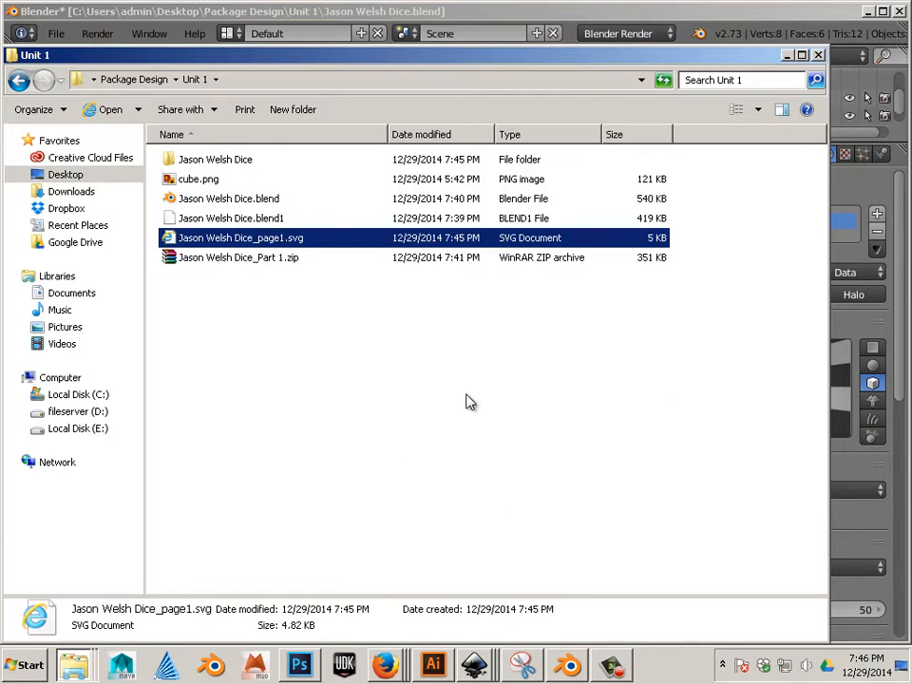
# - Open Jason Welsh Dice_page1.svg in Inkscape to inspect the net, then return to Blender
pyautogui.doubleClick(240, 237)
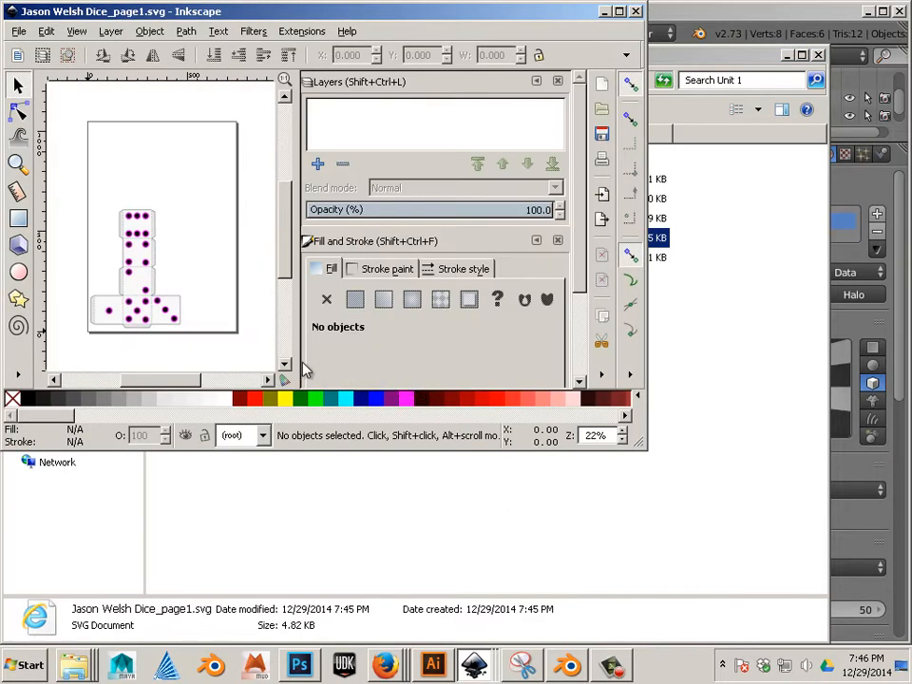
pyautogui.click(147, 285)
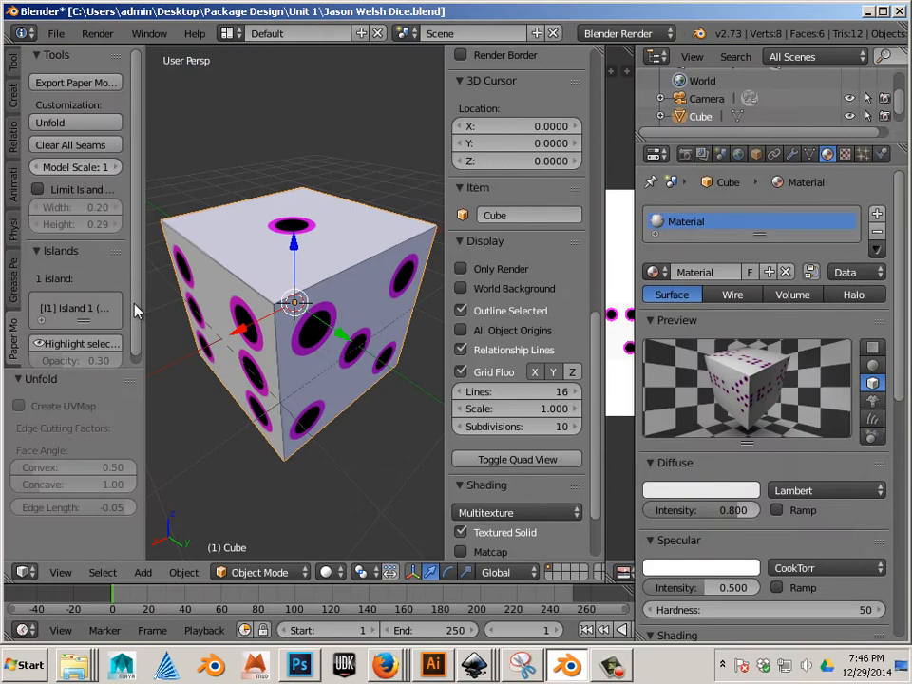
pyautogui.click(75, 81)
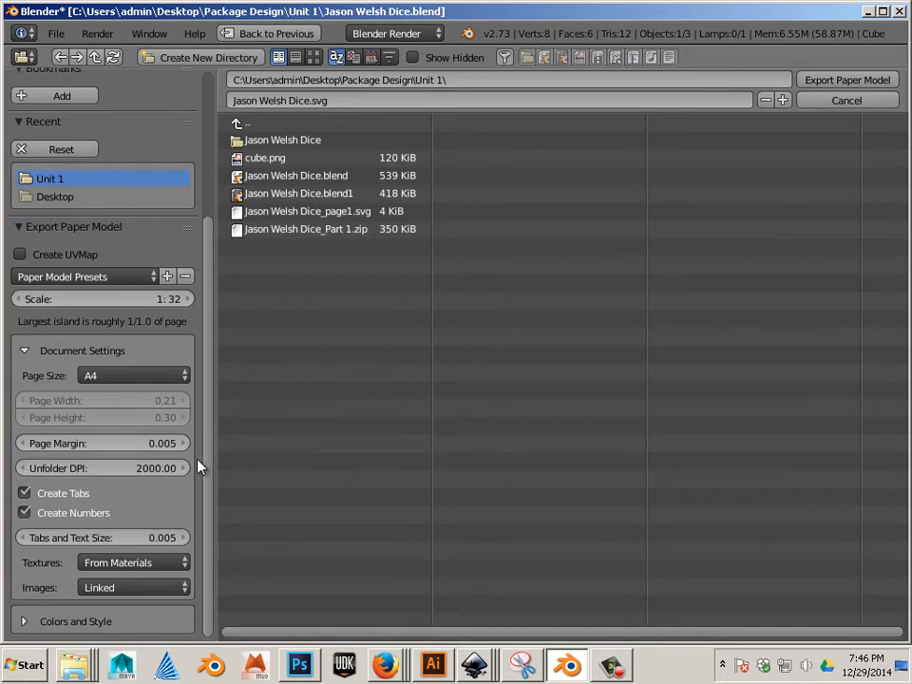
pyautogui.moveTo(174, 482)
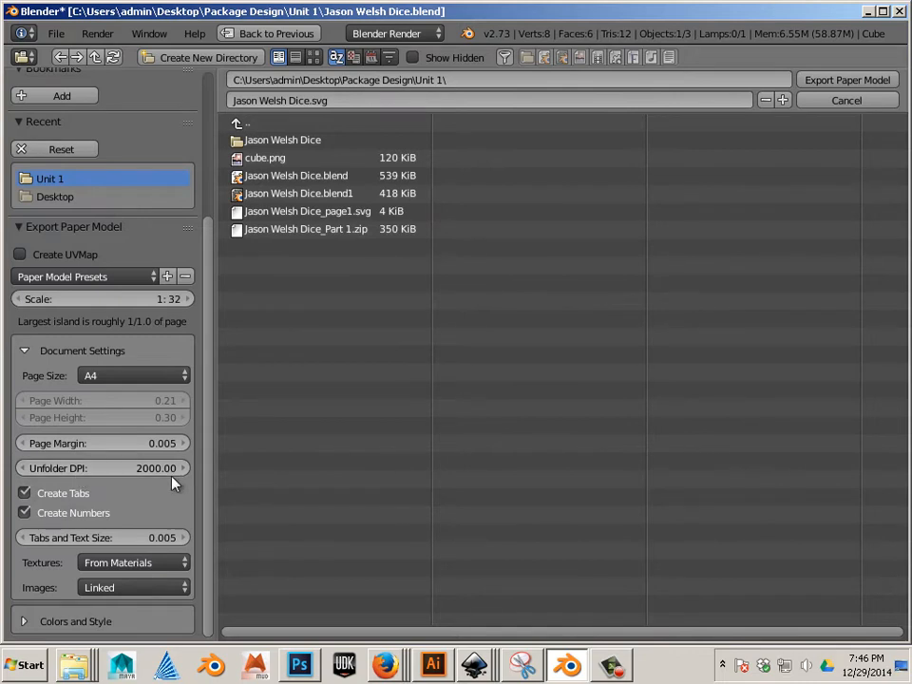
pyautogui.click(133, 375)
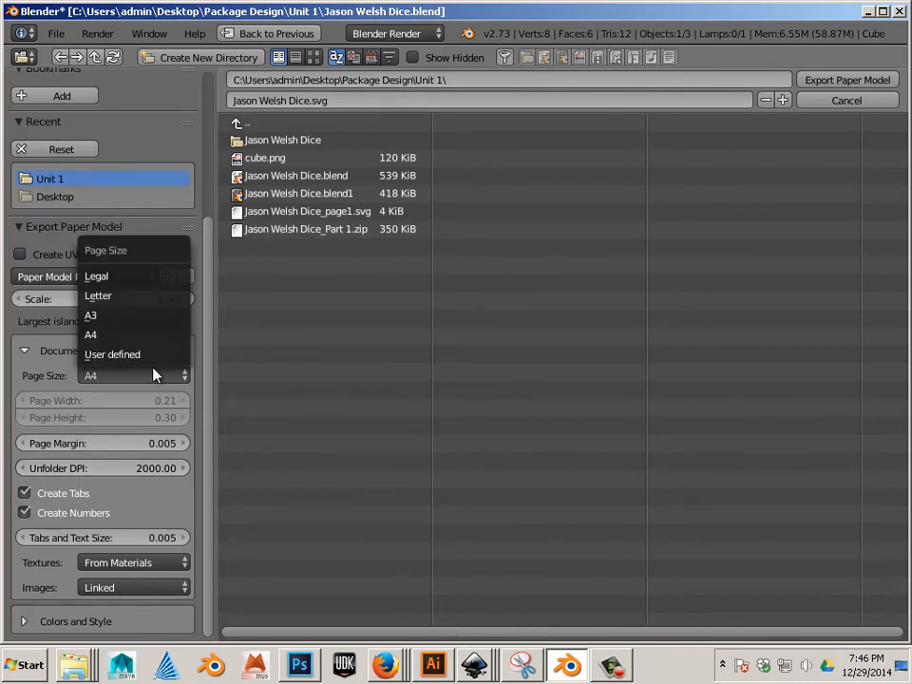
pyautogui.click(98, 295)
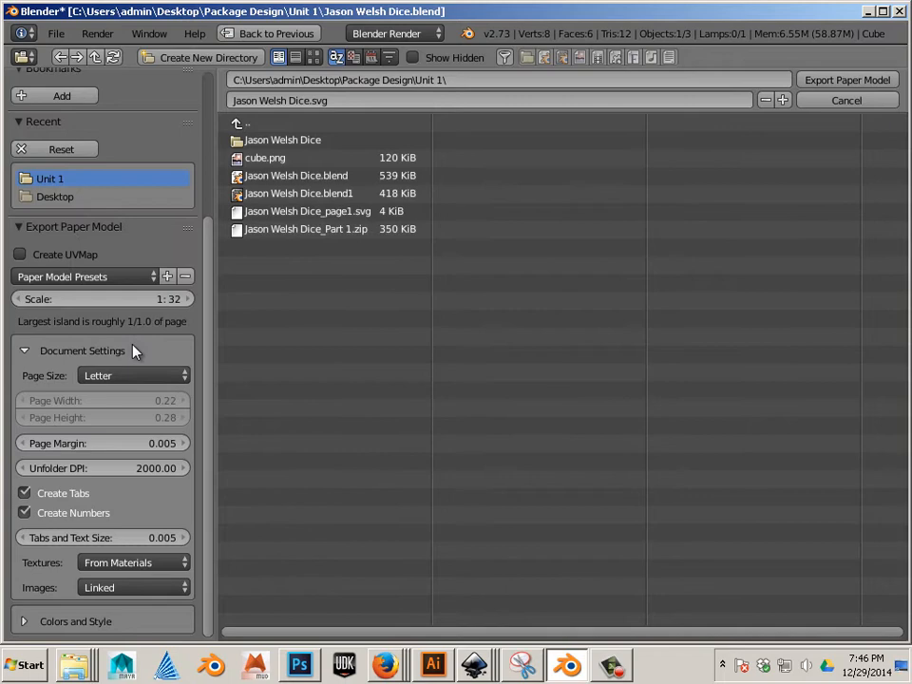
pyautogui.moveTo(134, 351)
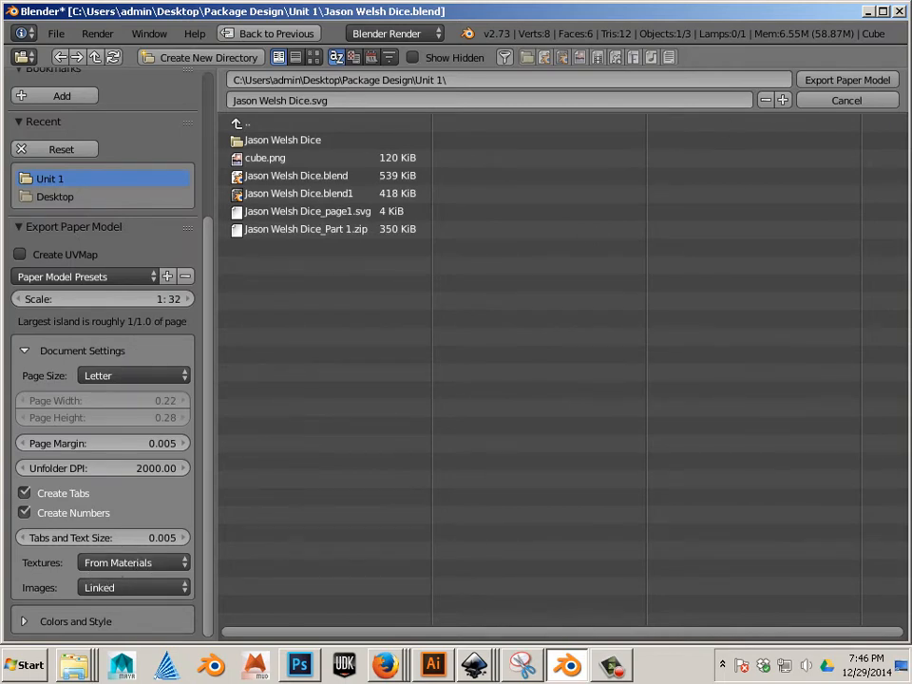
pyautogui.click(844, 100)
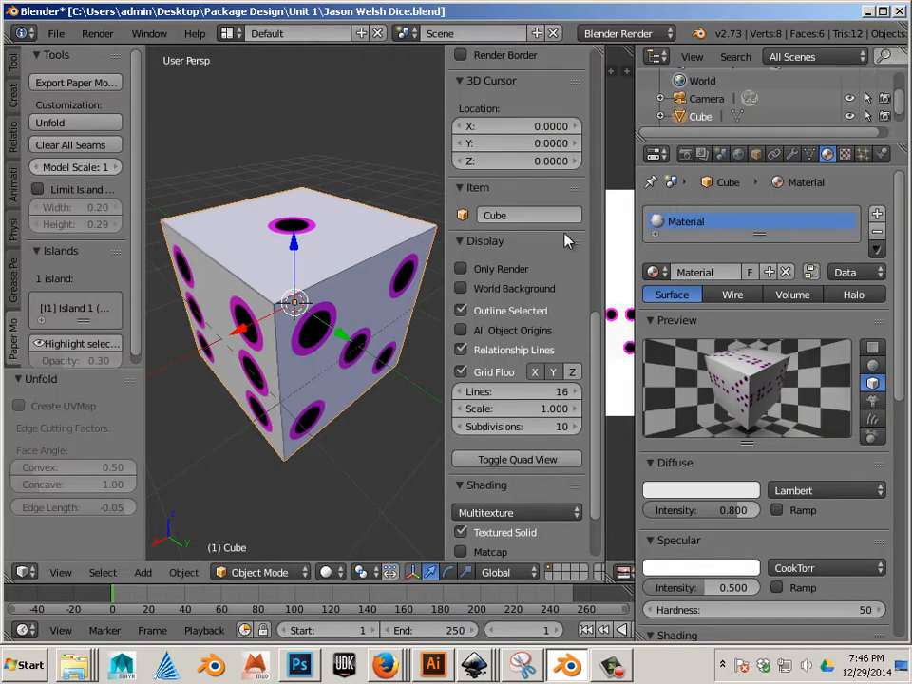
pyautogui.moveTo(94, 504)
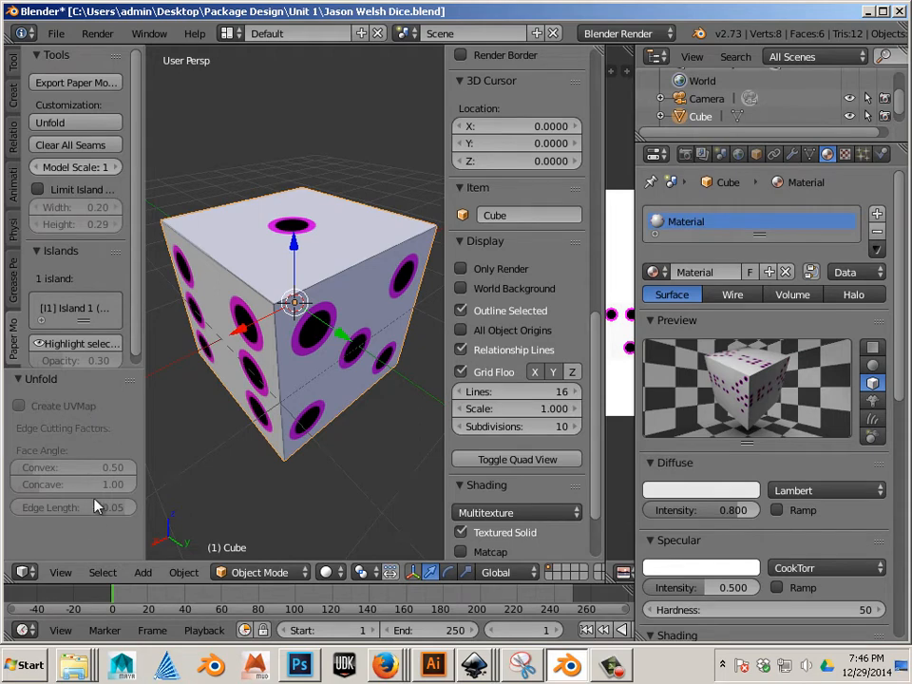
# - Reopen Blender's Export Paper Model dialog from the Tools panel
pyautogui.click(75, 83)
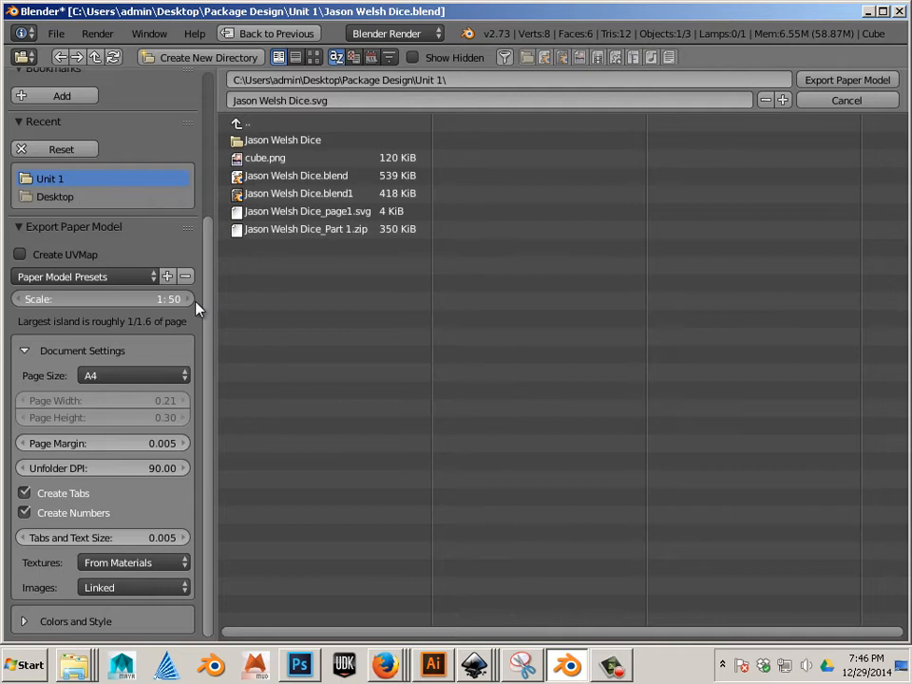
# - Re-export the dice net on Letter pages at 2000 DPI and check Unit 1 in Explorer
pyautogui.click(133, 375)
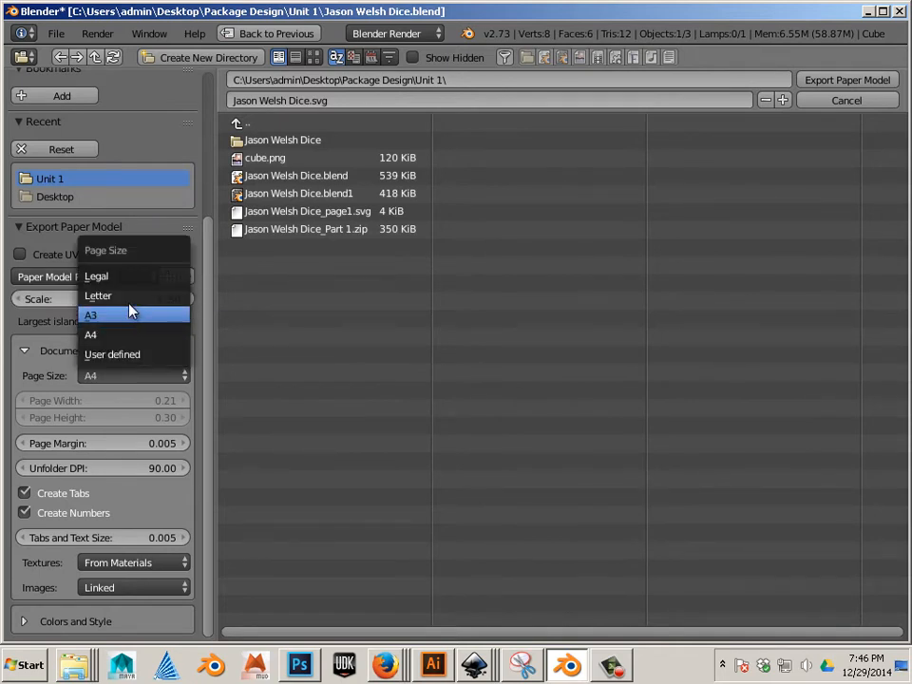
pyautogui.click(98, 296)
pyautogui.write('2000')
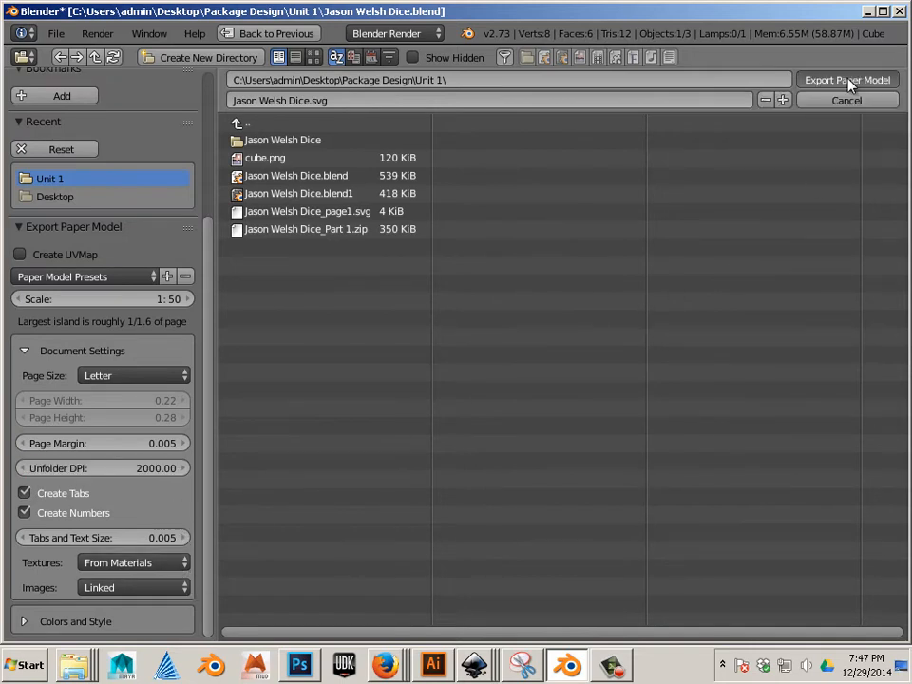
pyautogui.moveTo(544, 204)
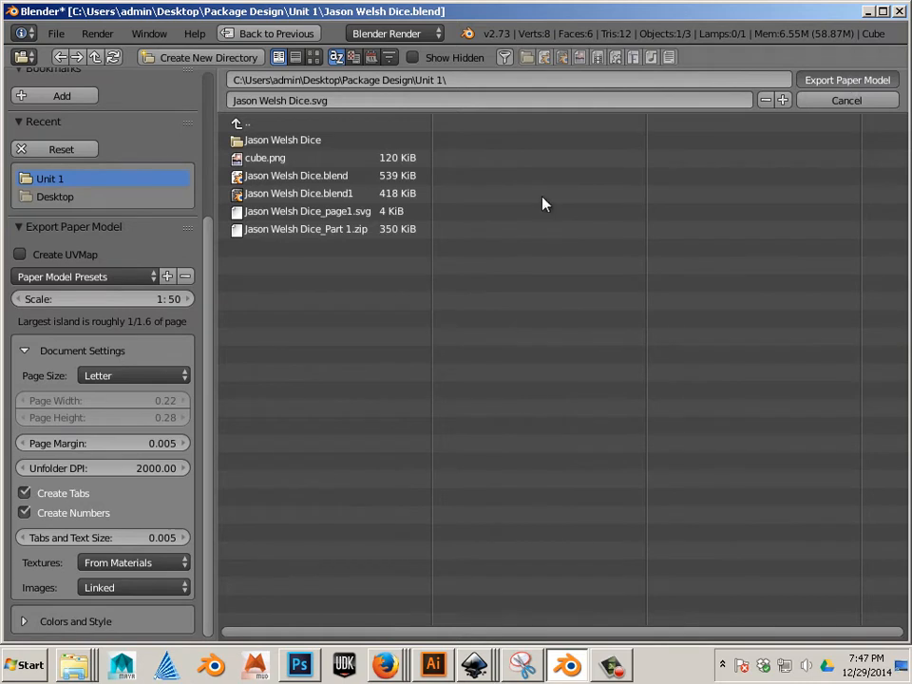
pyautogui.moveTo(354, 149)
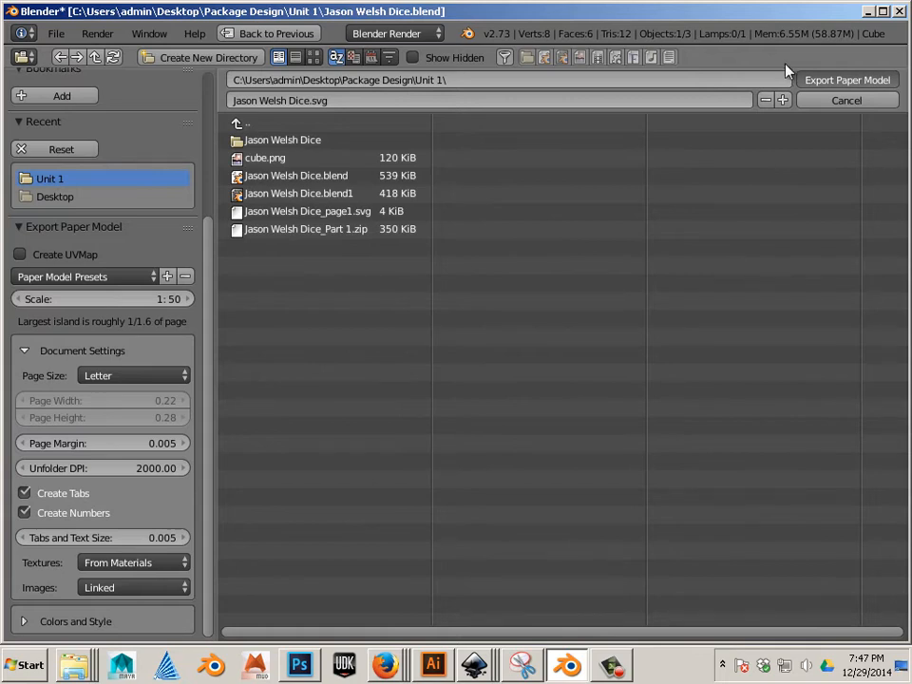
pyautogui.moveTo(618, 322)
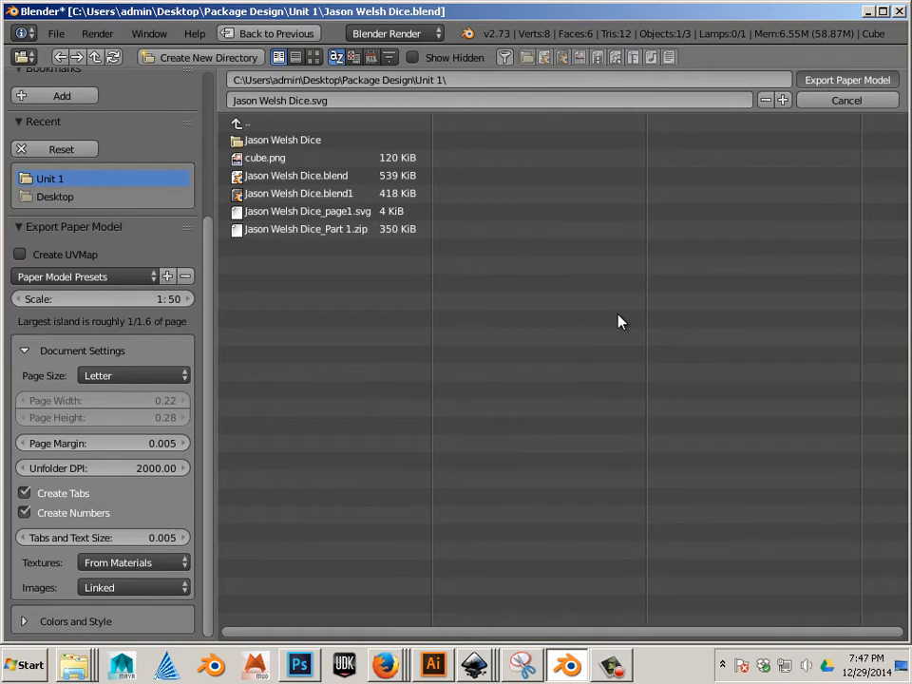
pyautogui.click(845, 100)
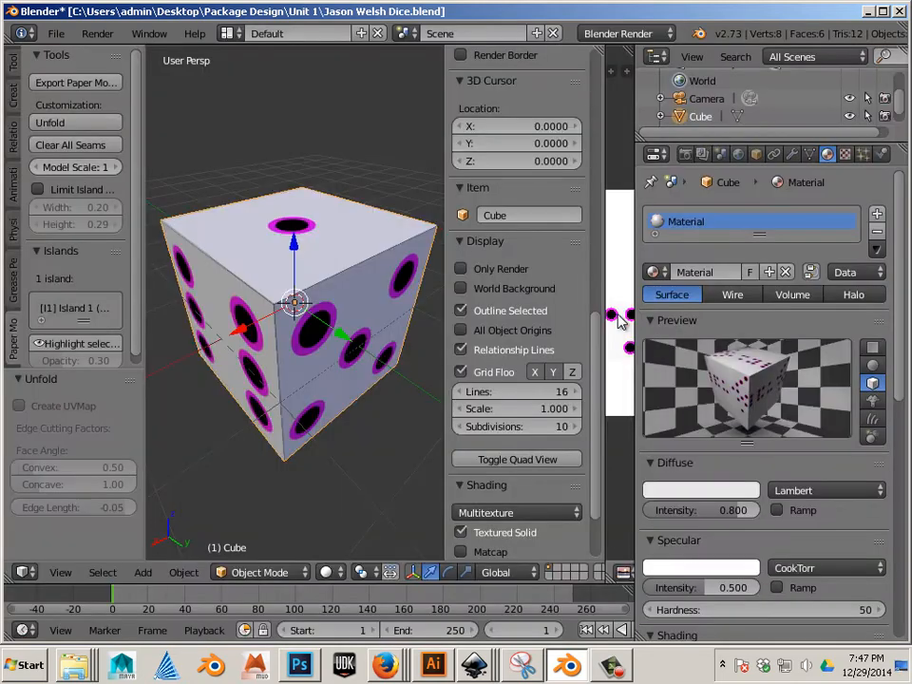
pyautogui.click(76, 663)
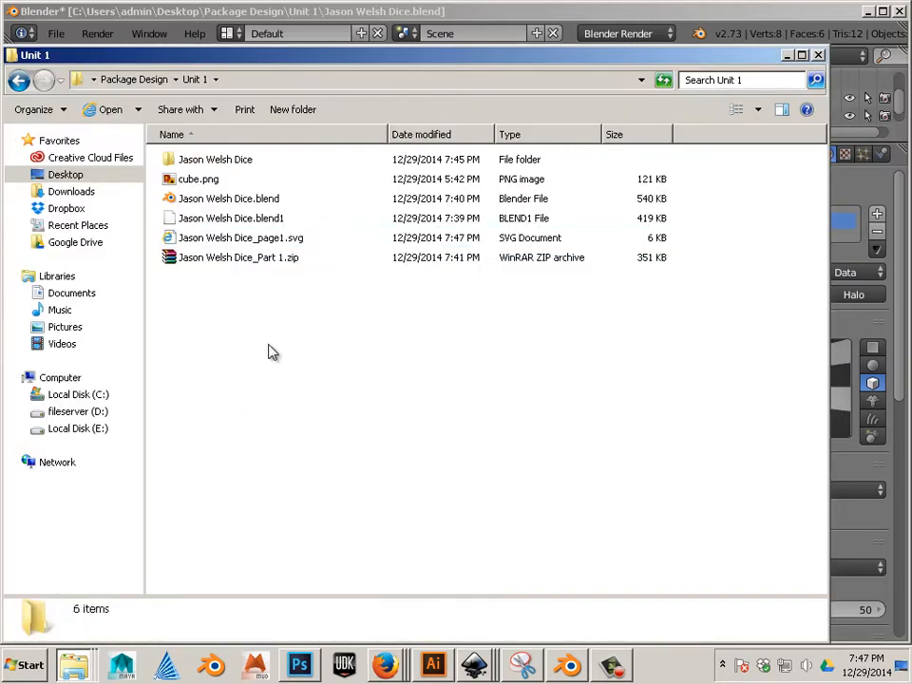
# - Refresh the Unit 1 folder and open the updated 6 KB Jason Welsh Dice_page1.svg
pyautogui.rightClick(240, 237)
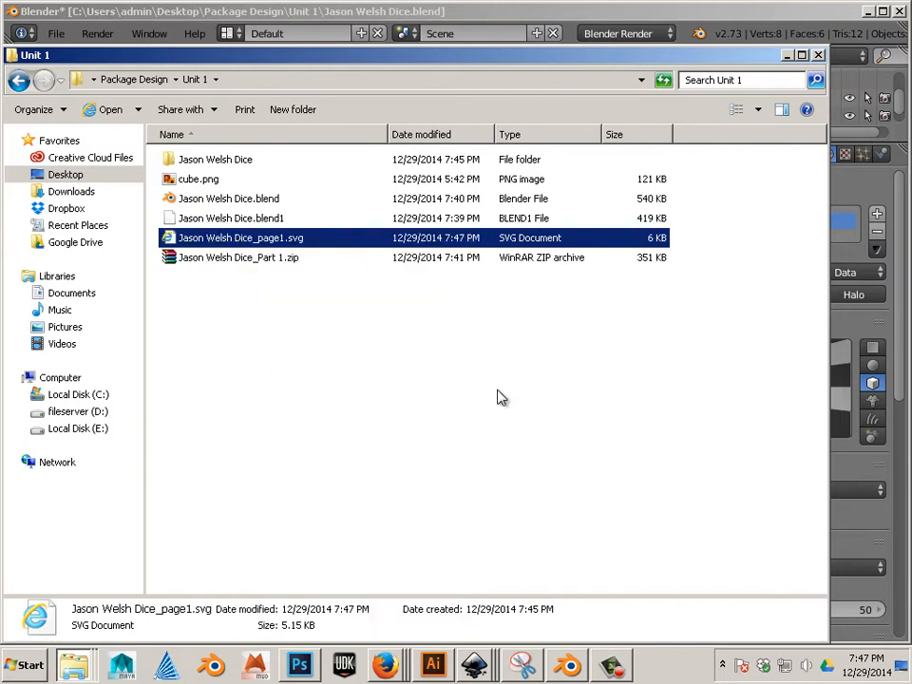
pyautogui.moveTo(411, 368)
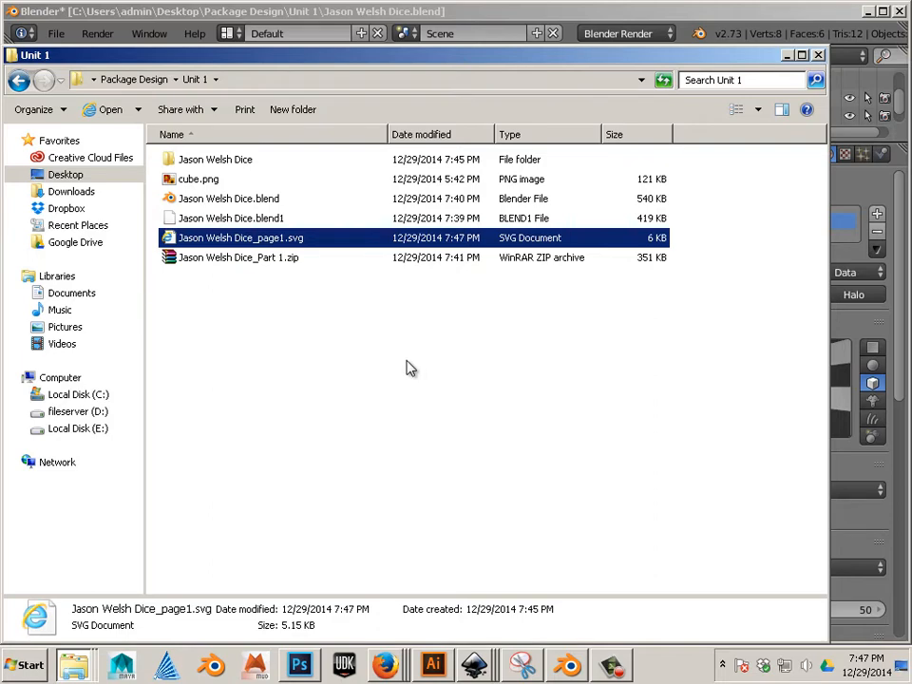
pyautogui.doubleClick(240, 237)
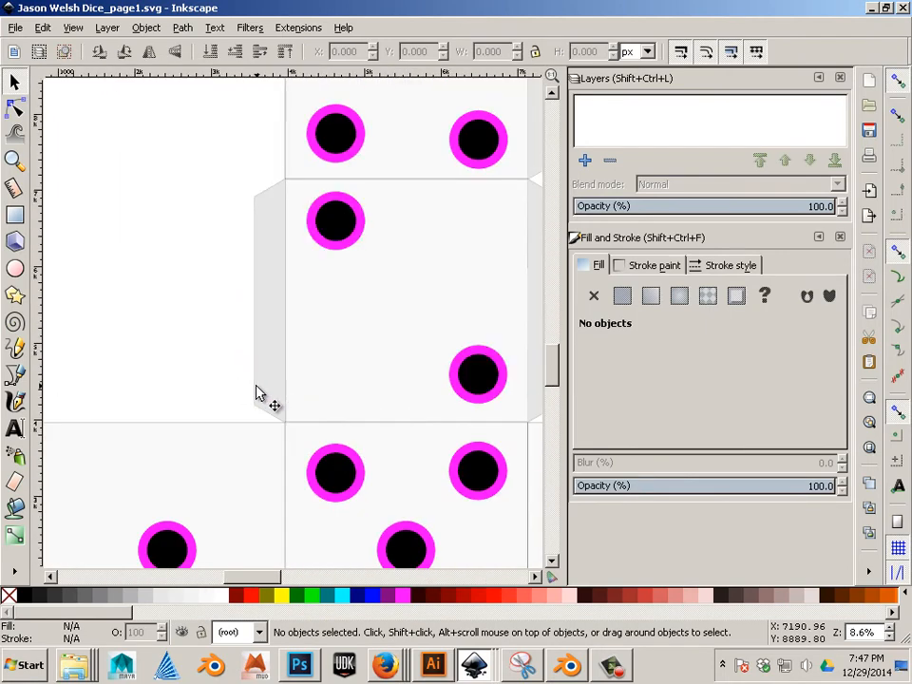
# - Zoom out to the whole dice net and set Display mode to Outline
pyautogui.scroll(-3)
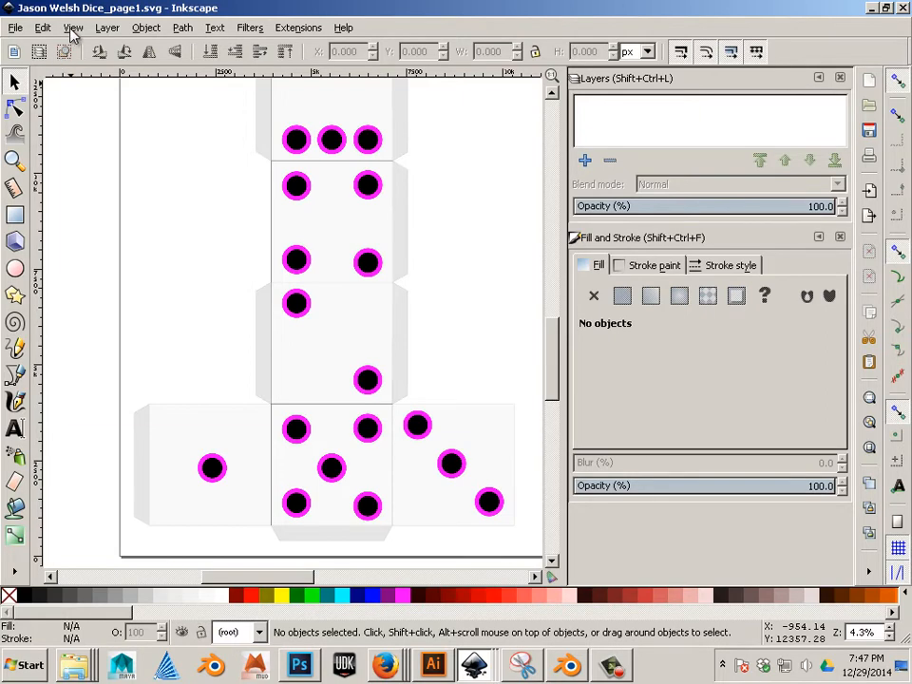
pyautogui.click(106, 26)
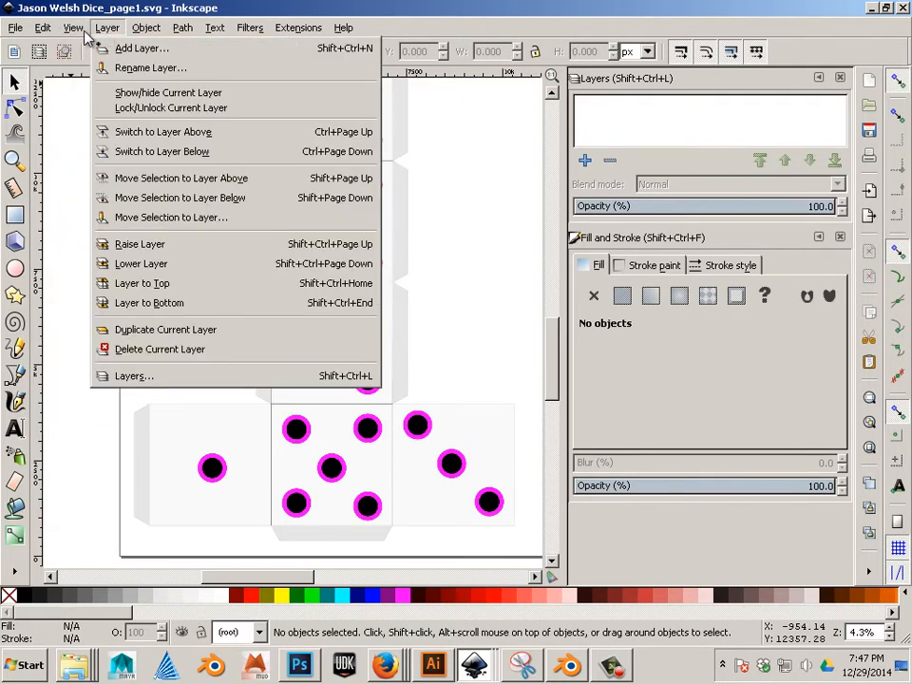
pyautogui.click(72, 27)
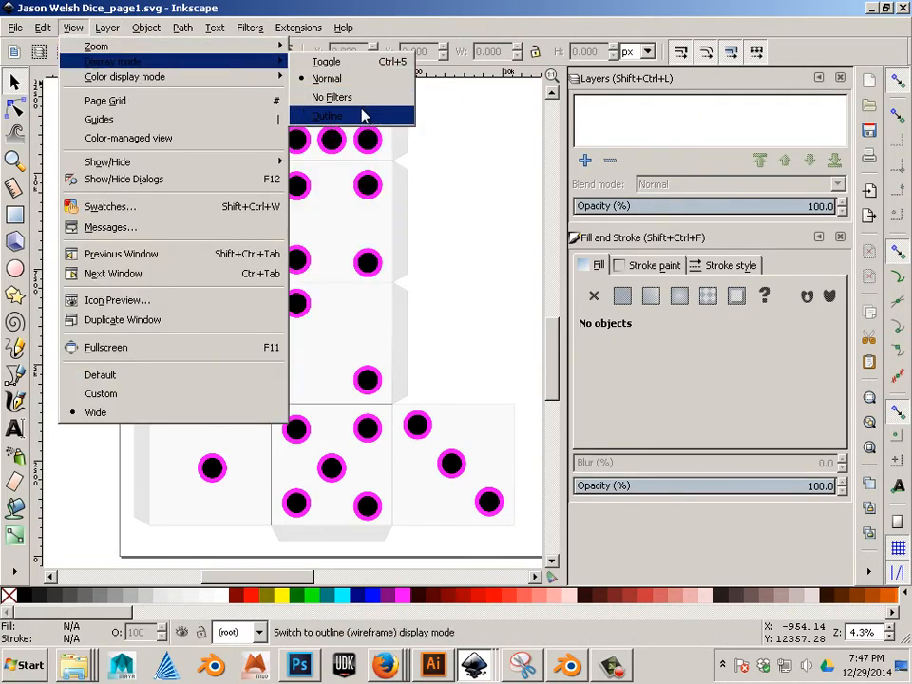
pyautogui.click(327, 116)
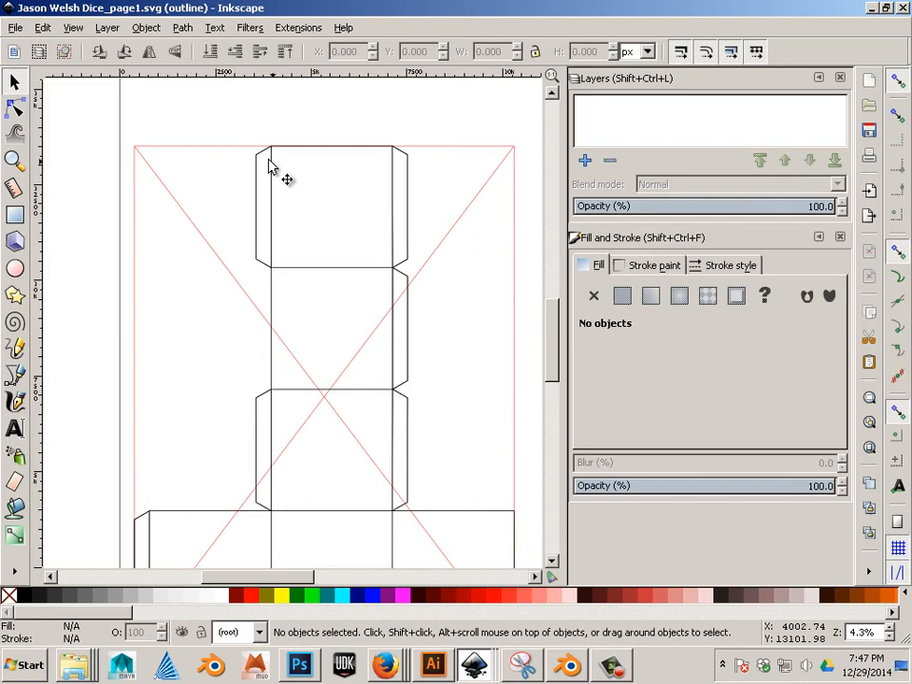
pyautogui.moveTo(265, 138)
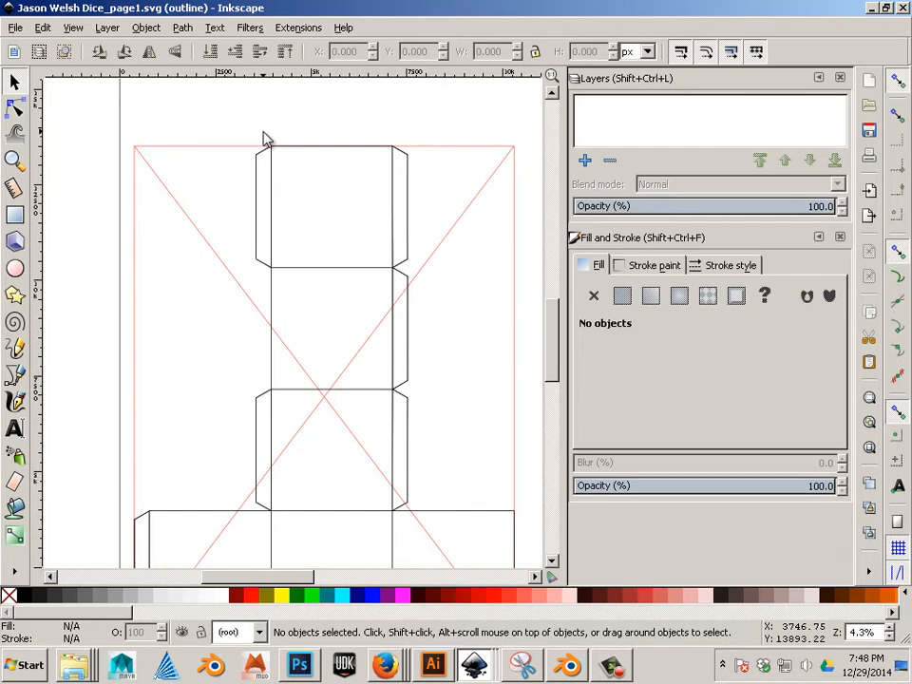
# - Set Inkscape's Display mode back to Normal to show the black pips again
pyautogui.scroll(-3)
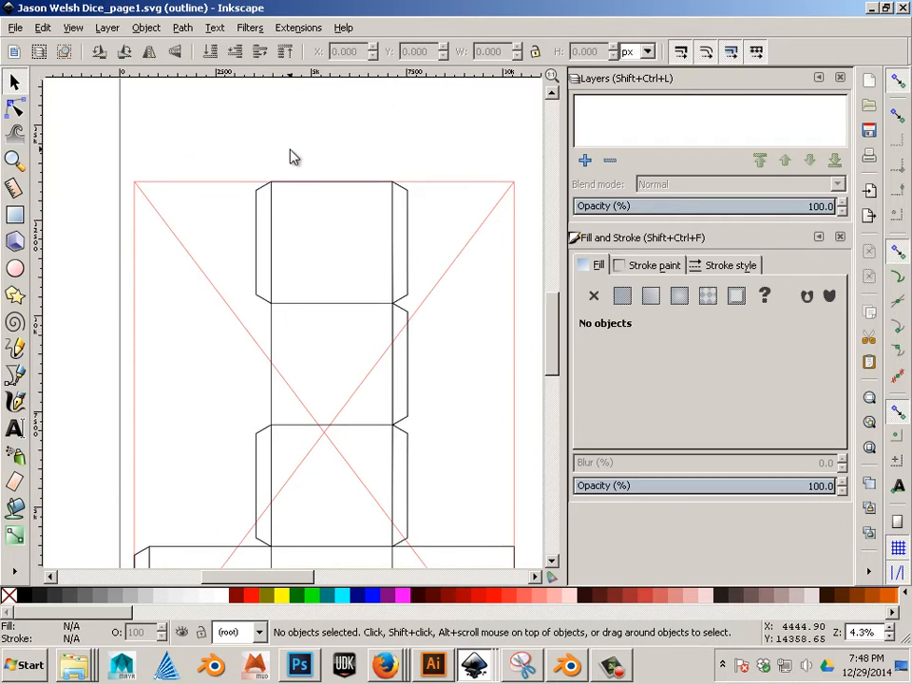
pyautogui.scroll(3)
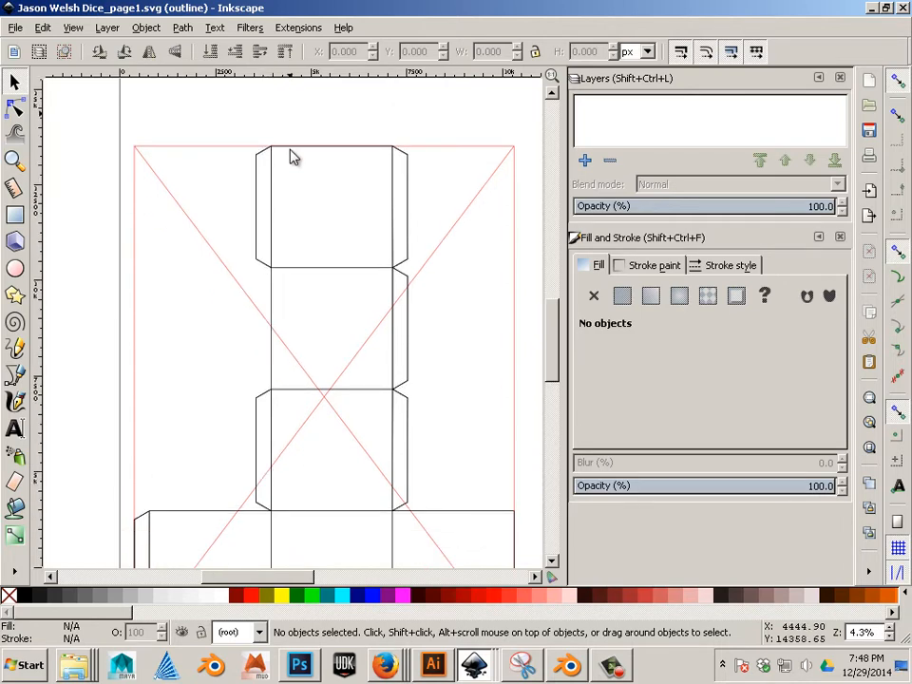
pyautogui.moveTo(533, 307)
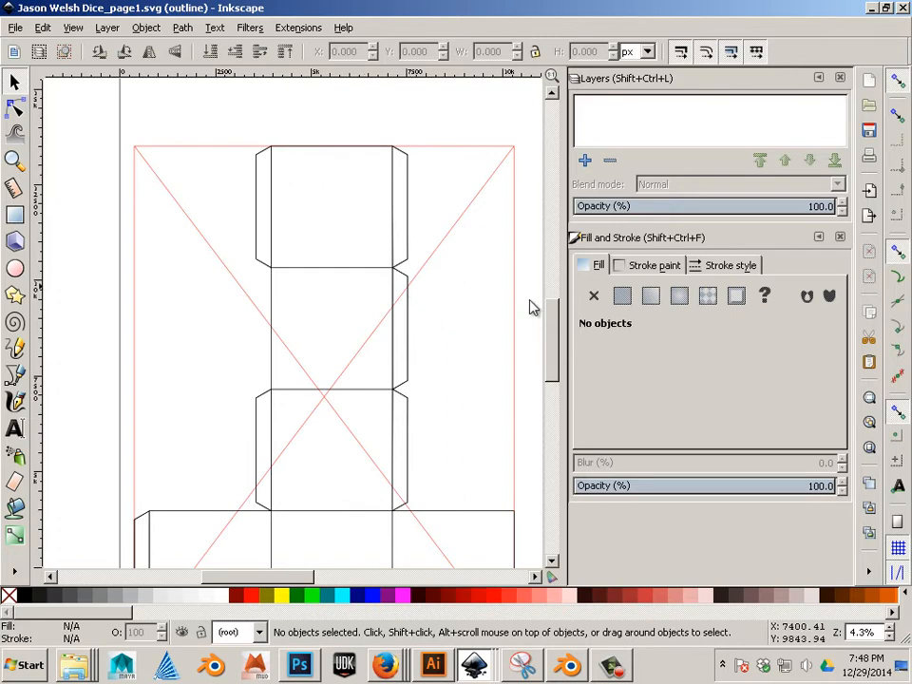
pyautogui.moveTo(351, 407)
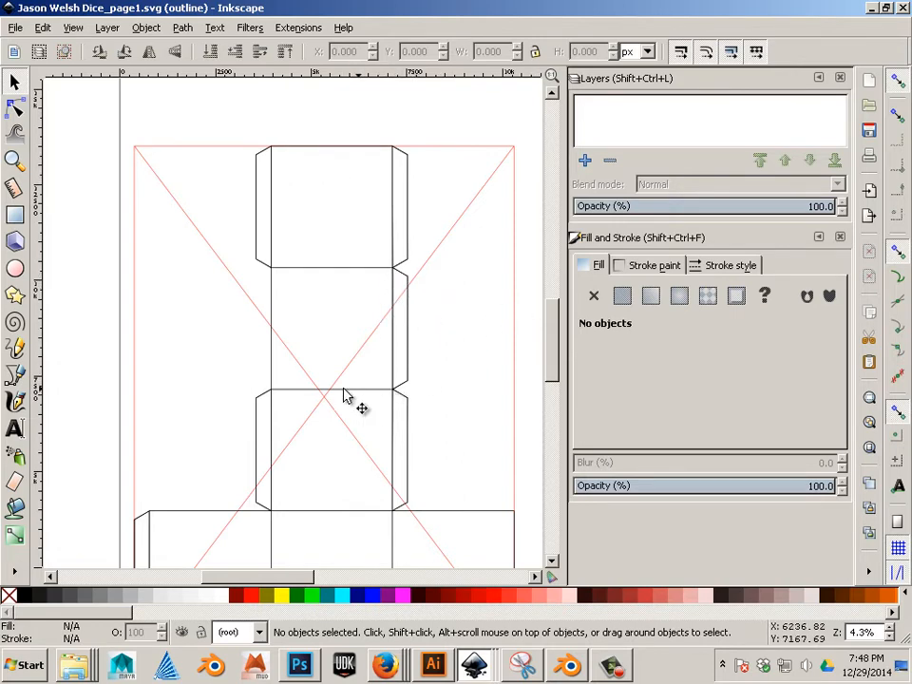
pyautogui.moveTo(370, 397)
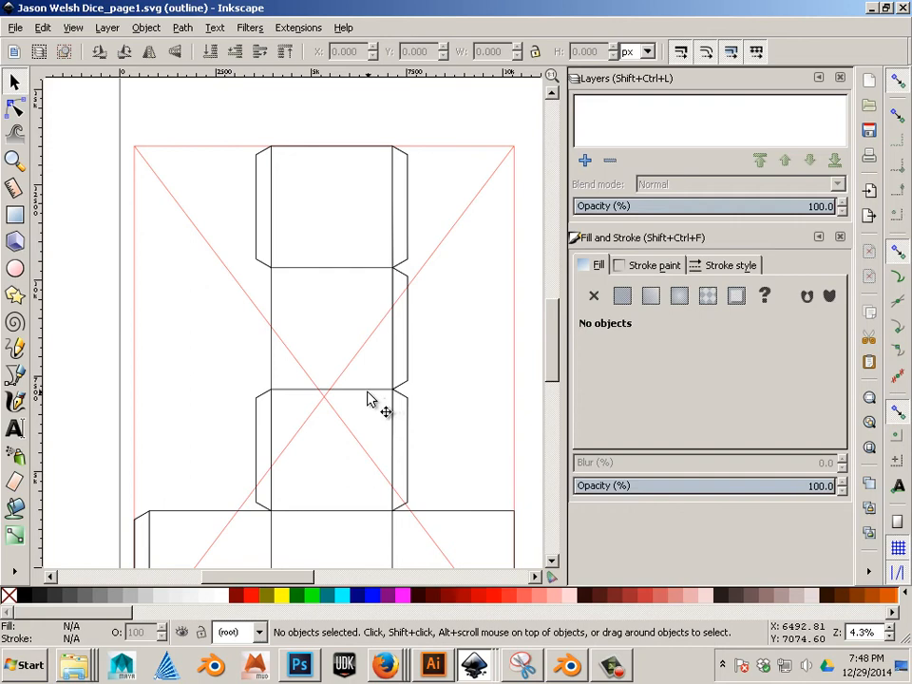
pyautogui.moveTo(404, 290)
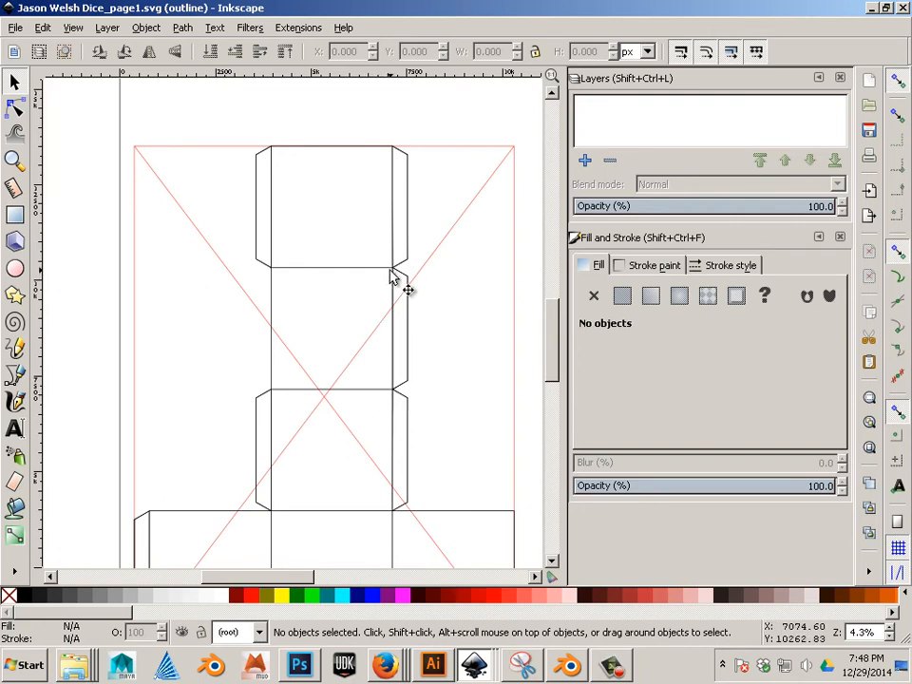
pyautogui.moveTo(245, 247)
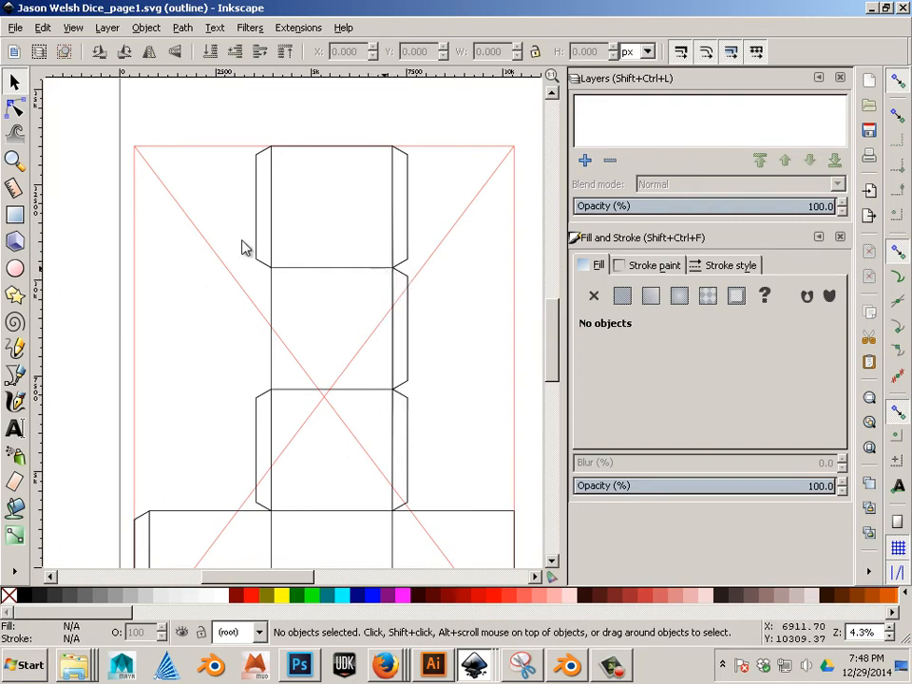
pyautogui.click(72, 26)
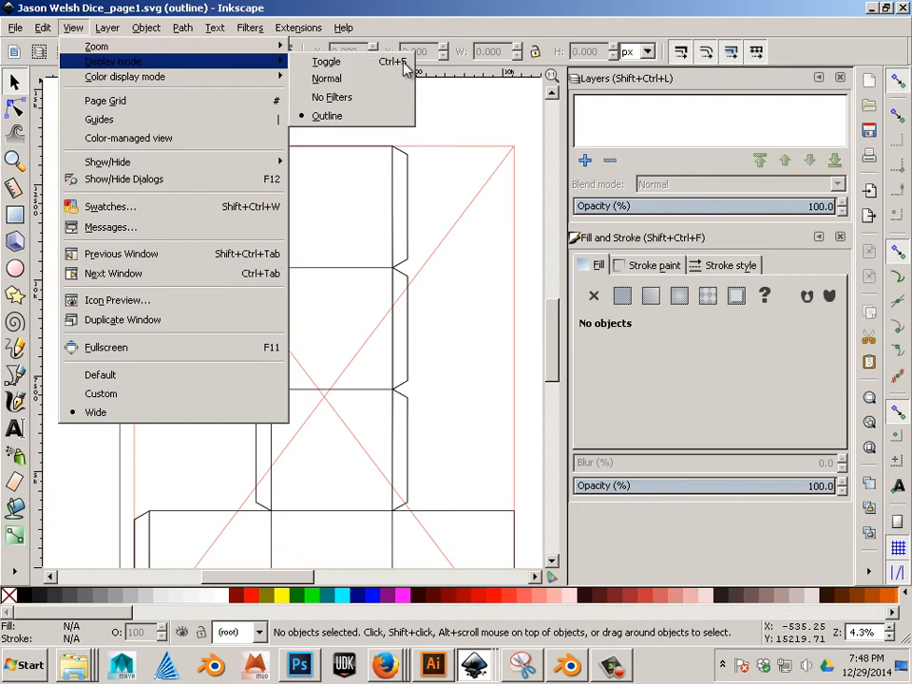
pyautogui.click(326, 78)
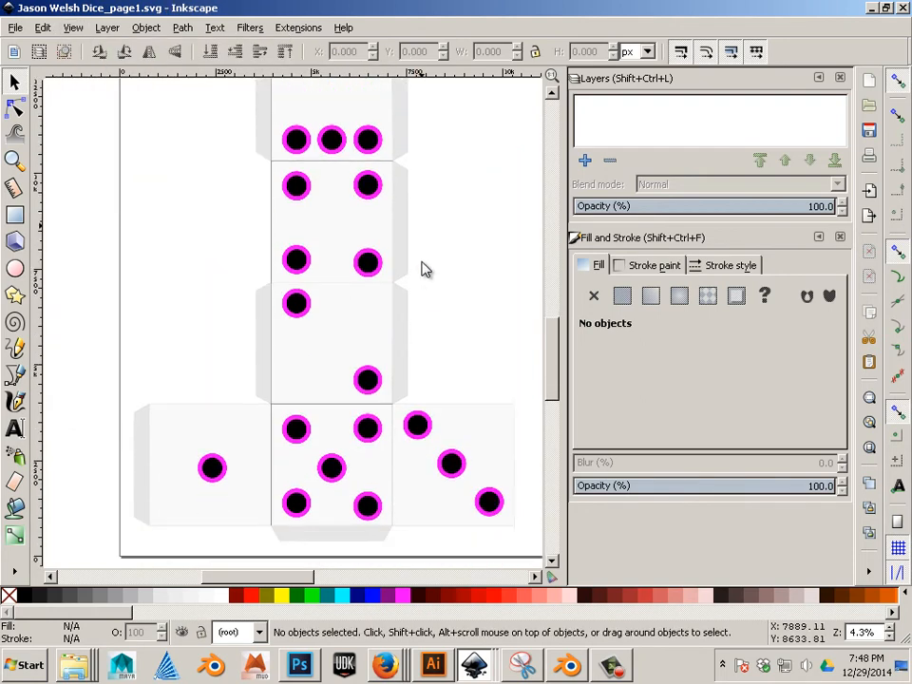
pyautogui.scroll(-3)
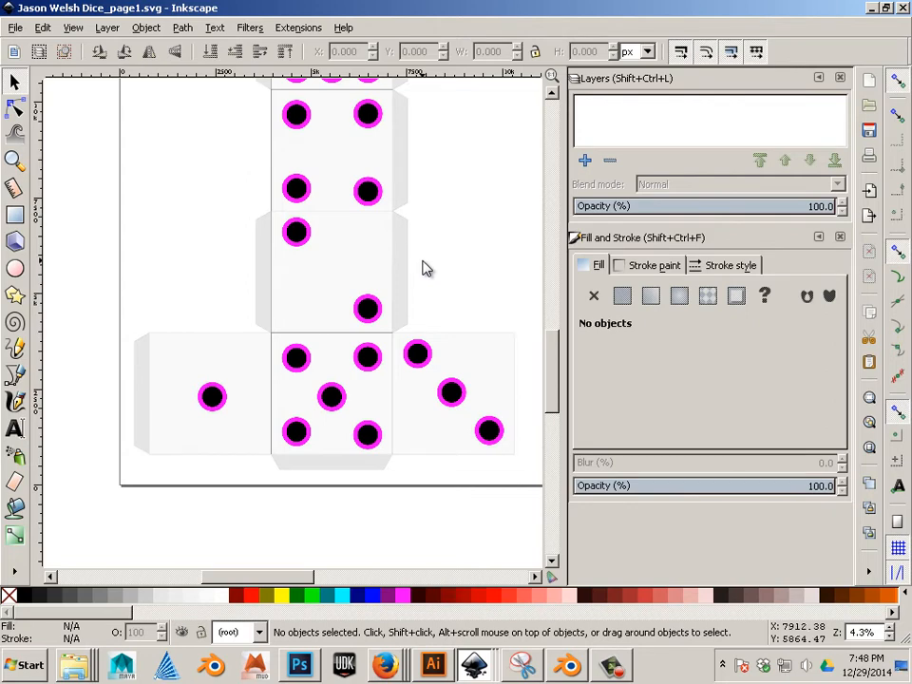
pyautogui.moveTo(423, 276)
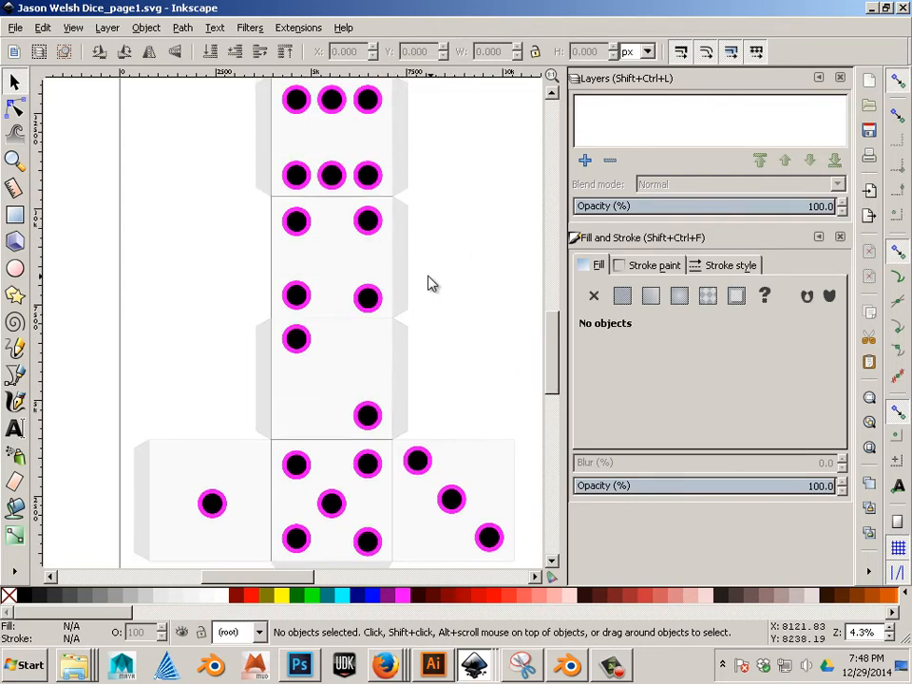
pyautogui.moveTo(423, 290)
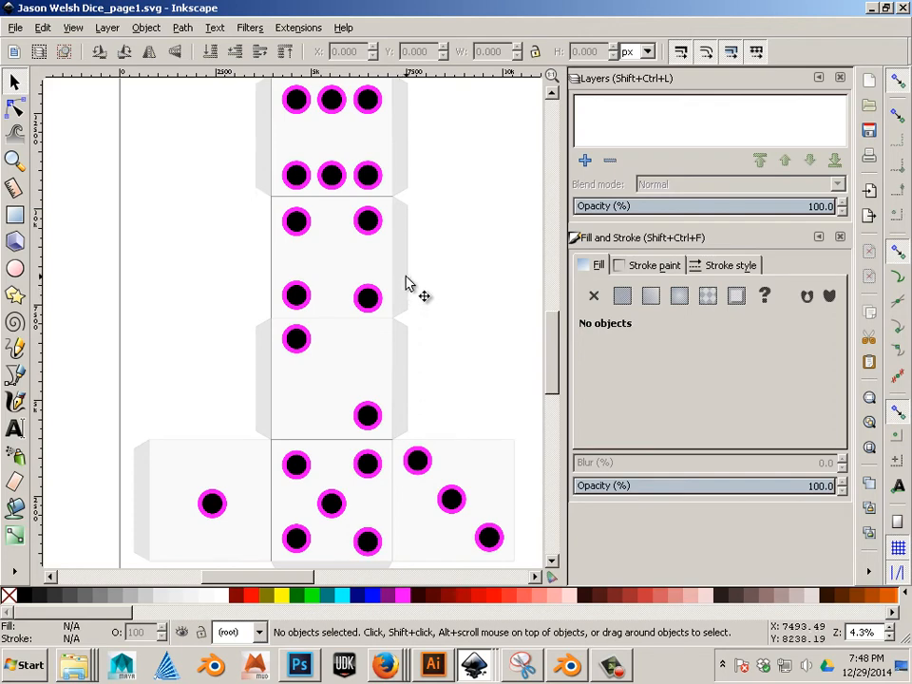
pyautogui.moveTo(410, 285)
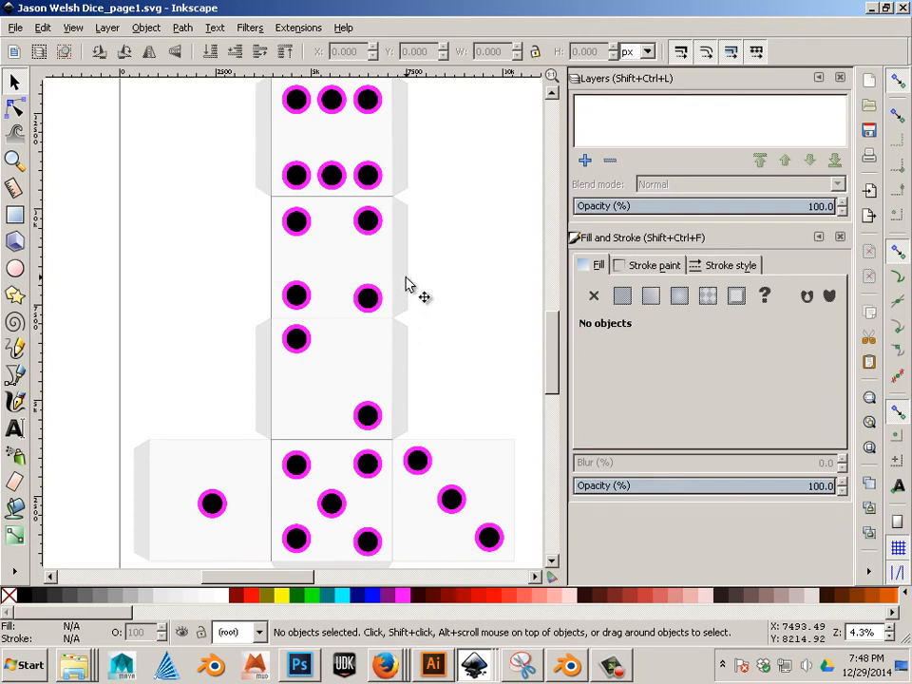
pyautogui.scroll(-3)
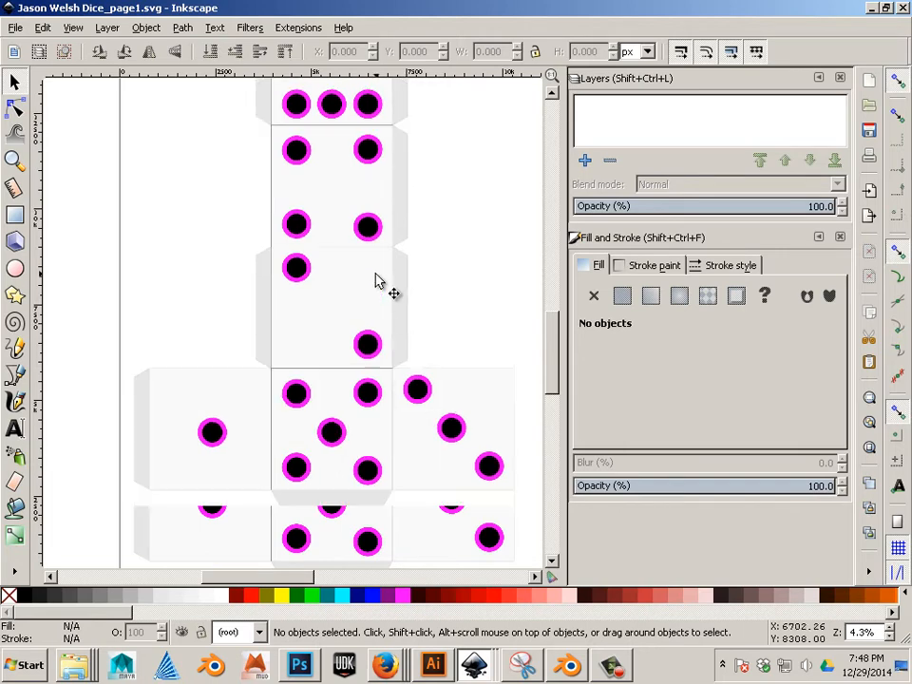
pyautogui.scroll(-3)
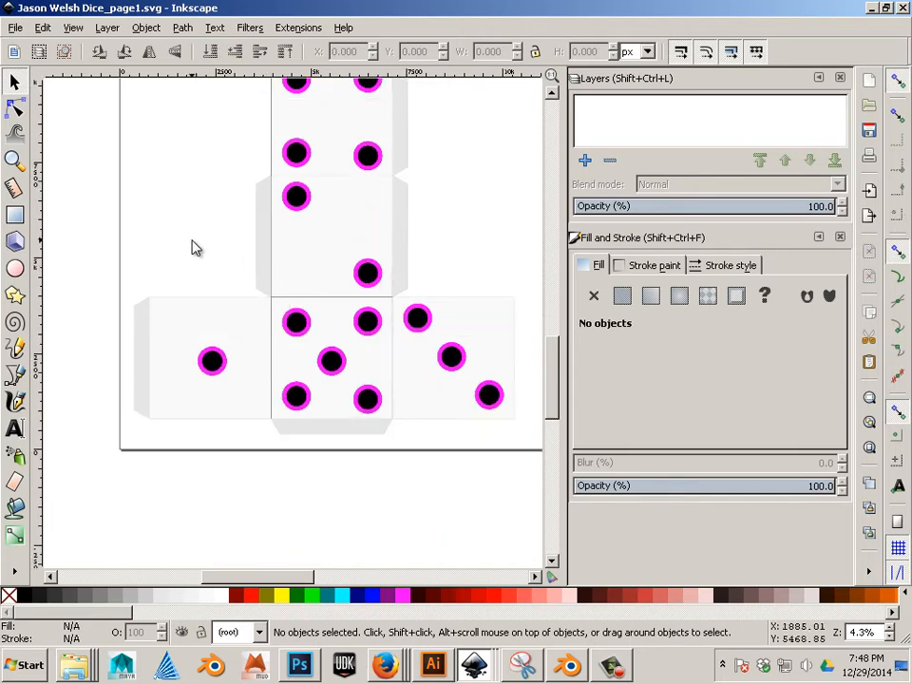
pyautogui.moveTo(116, 221)
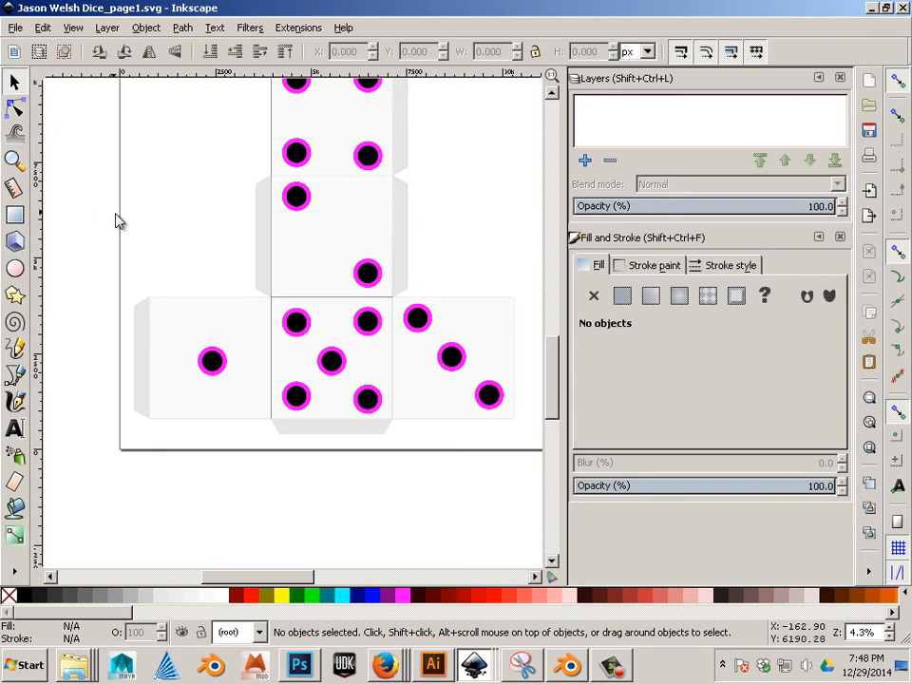
pyautogui.click(15, 26)
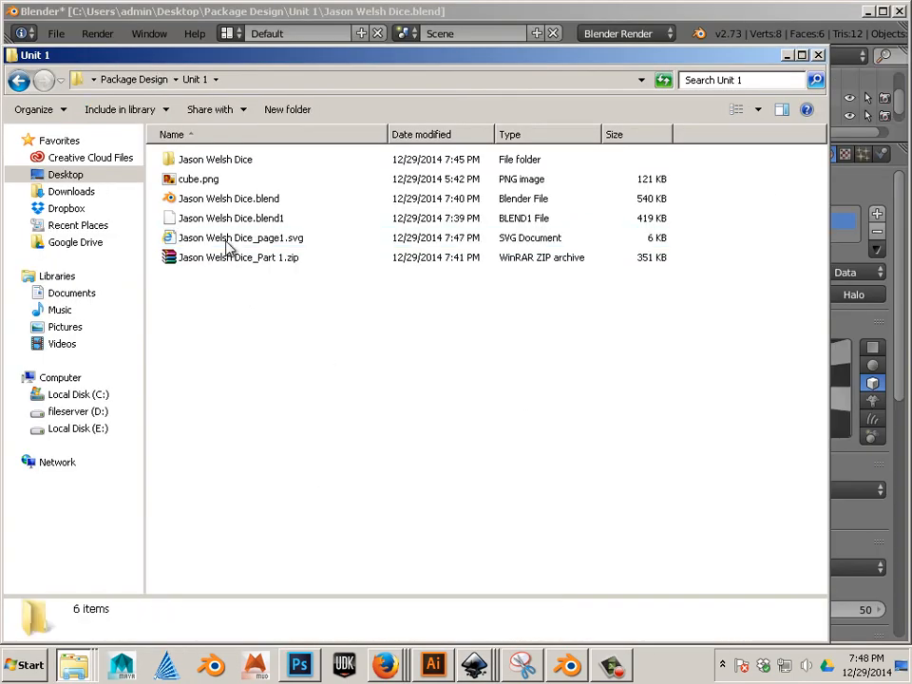
# - Select the Jason Welsh Dice folder and Jason Welsh Dice_page1.svg together
pyautogui.click(215, 158)
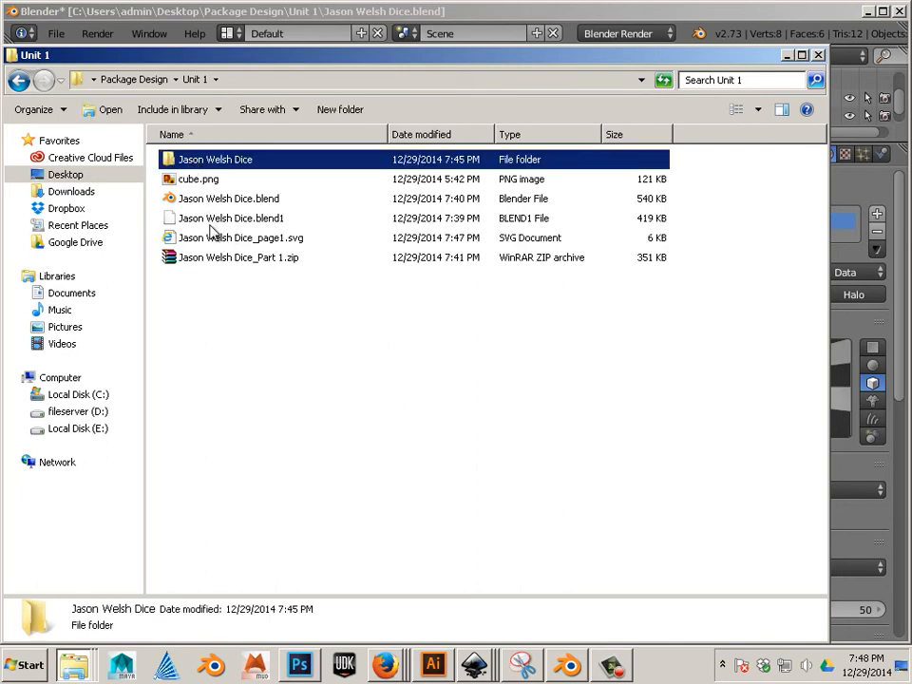
pyautogui.click(240, 237)
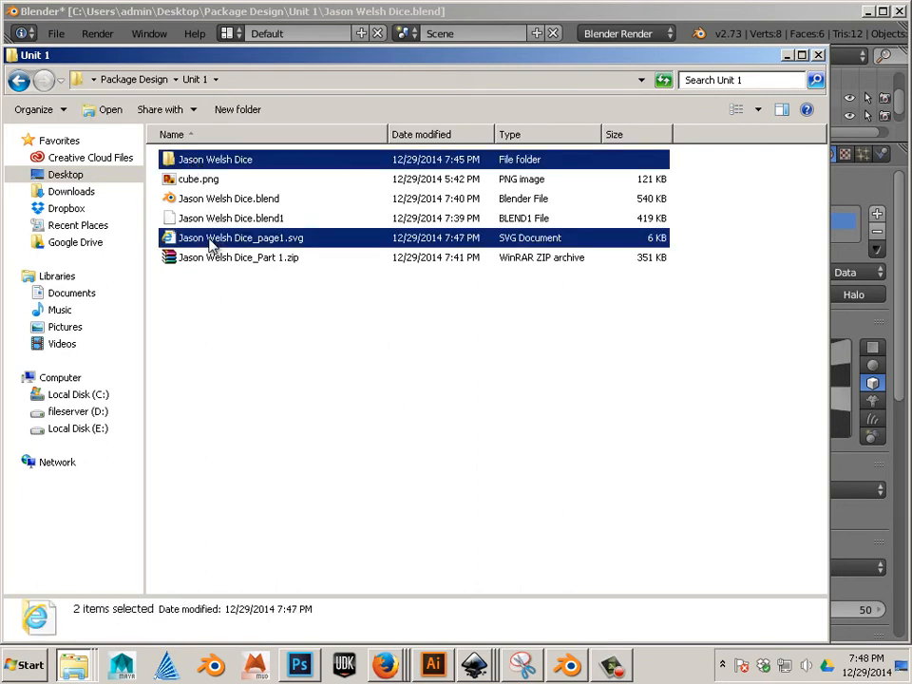
# - Send the selection to a compressed zip and rename it Jason Welsh Dice_Part 2.zip
pyautogui.rightClick(240, 238)
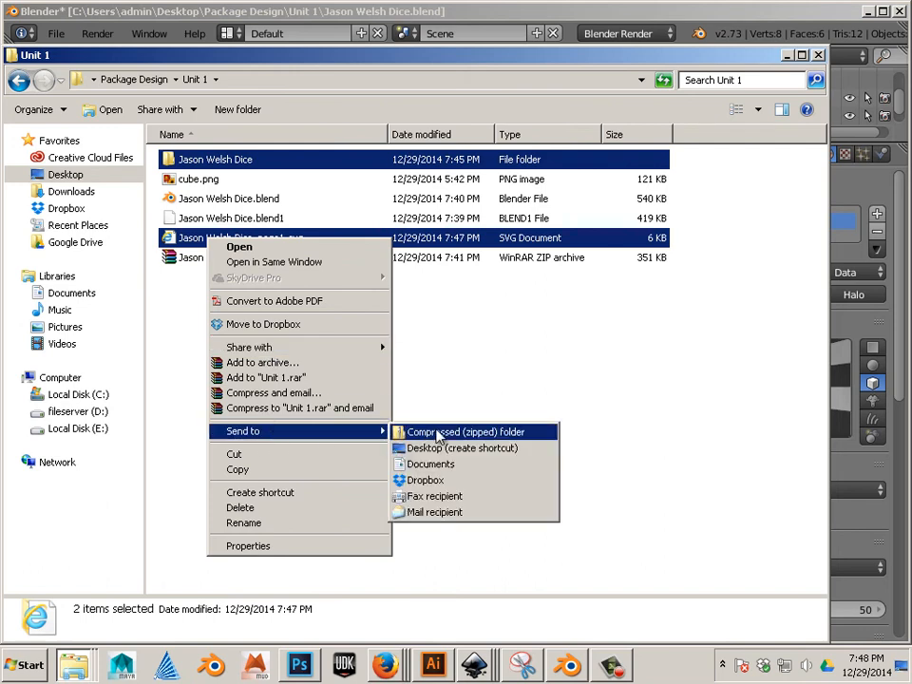
pyautogui.click(468, 431)
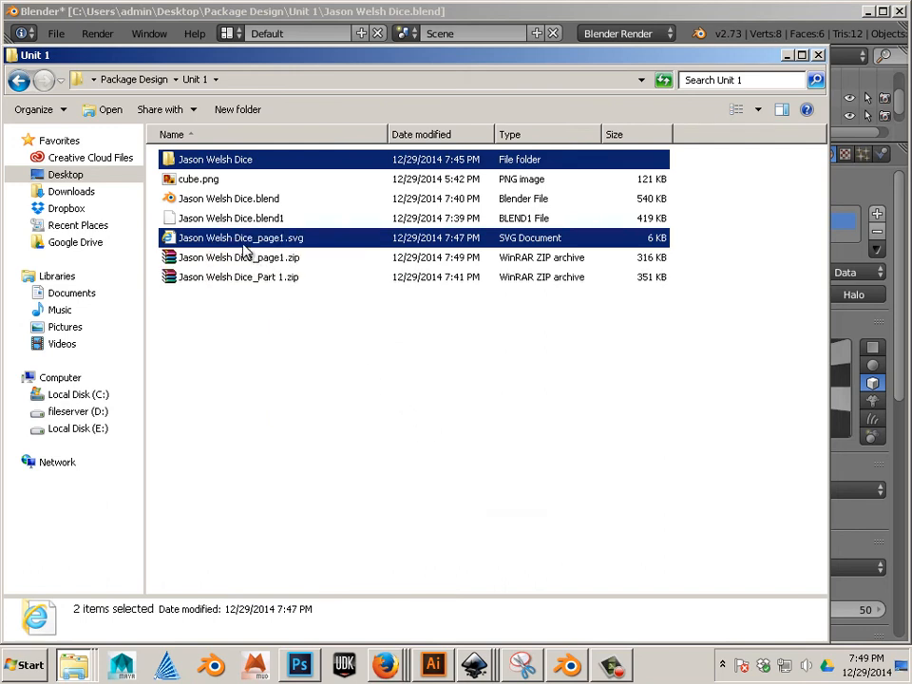
pyautogui.moveTo(241, 238)
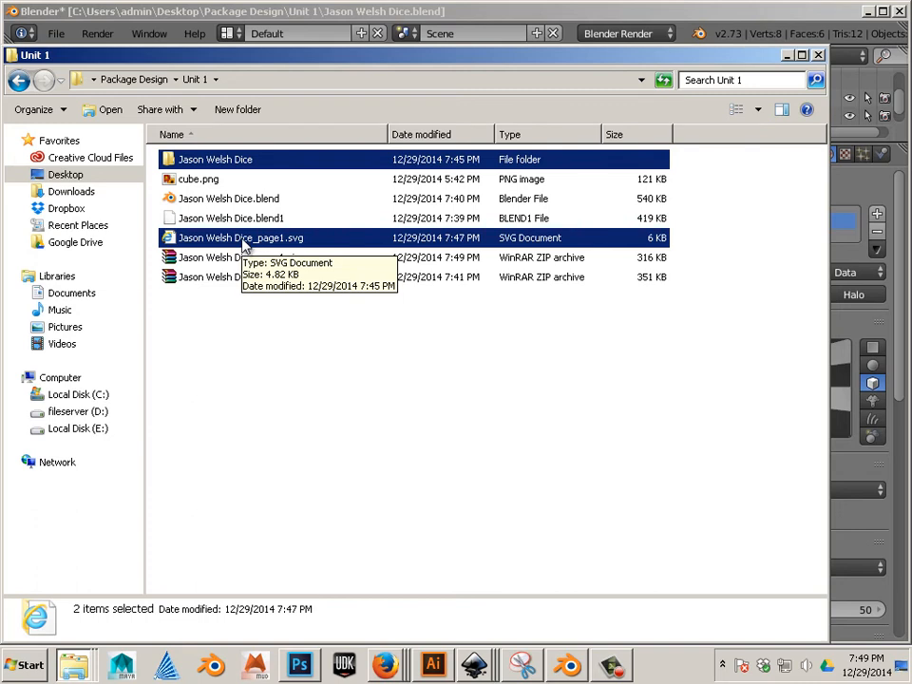
pyautogui.moveTo(239, 311)
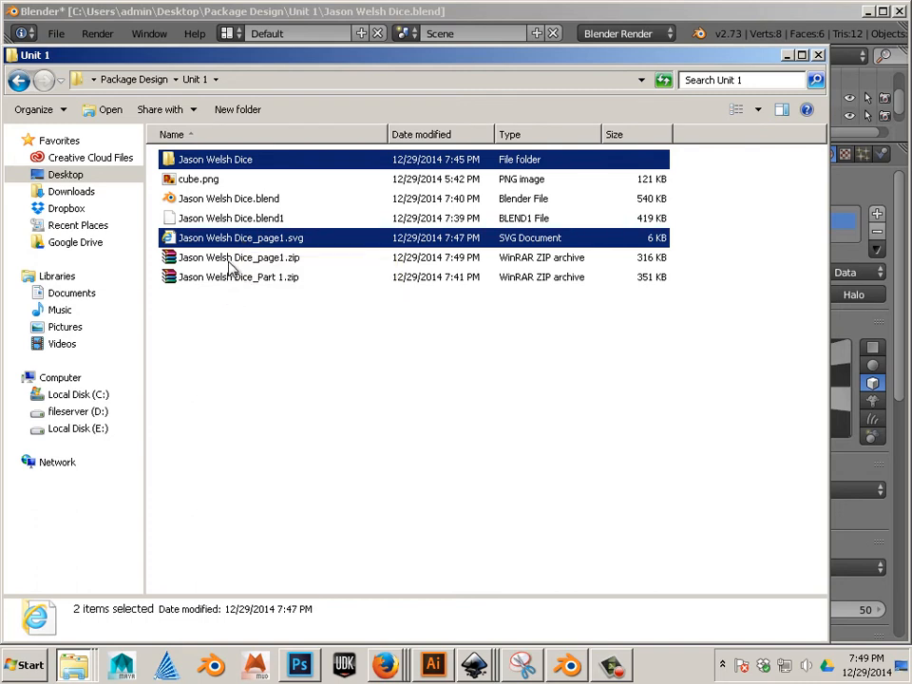
pyautogui.click(238, 257)
pyautogui.write('Part 2')
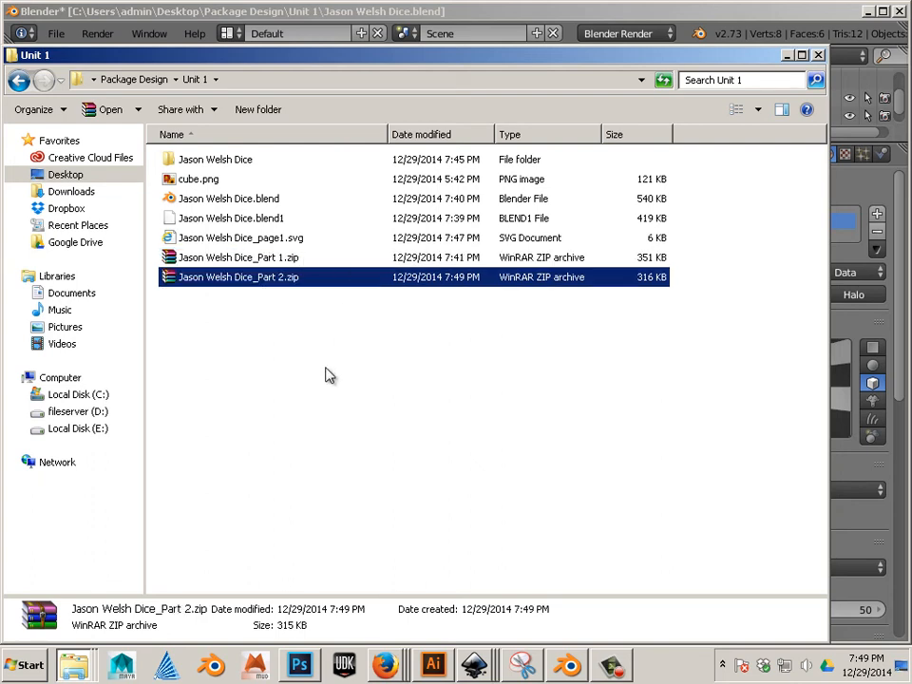
pyautogui.moveTo(166, 337)
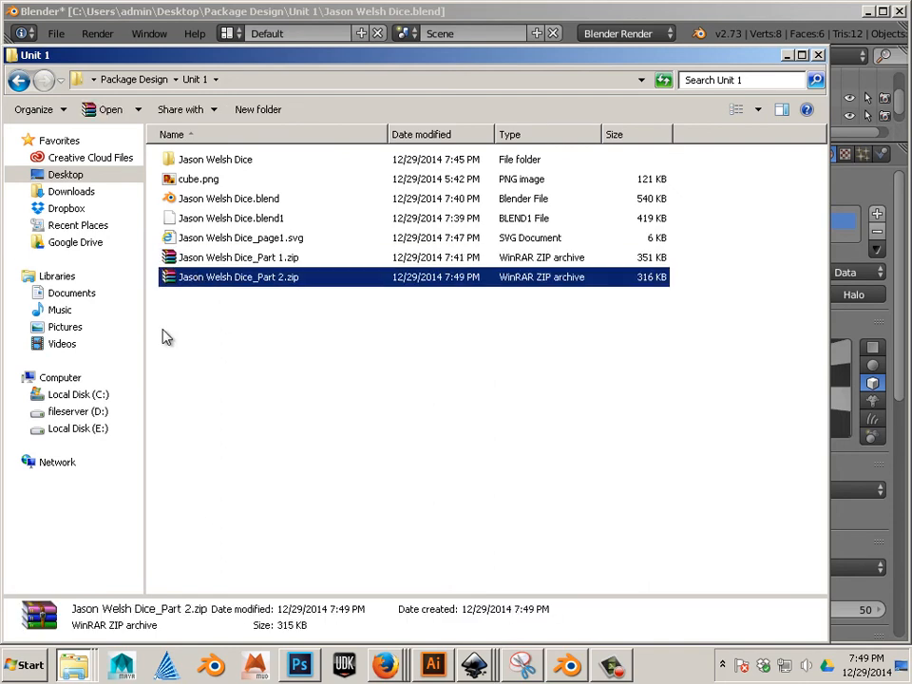
pyautogui.moveTo(204, 352)
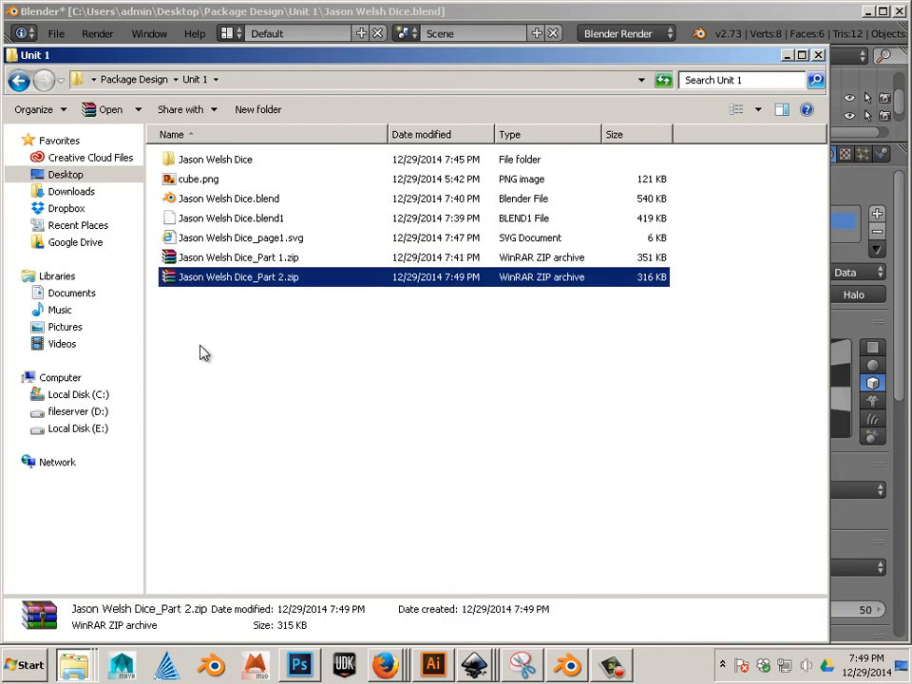